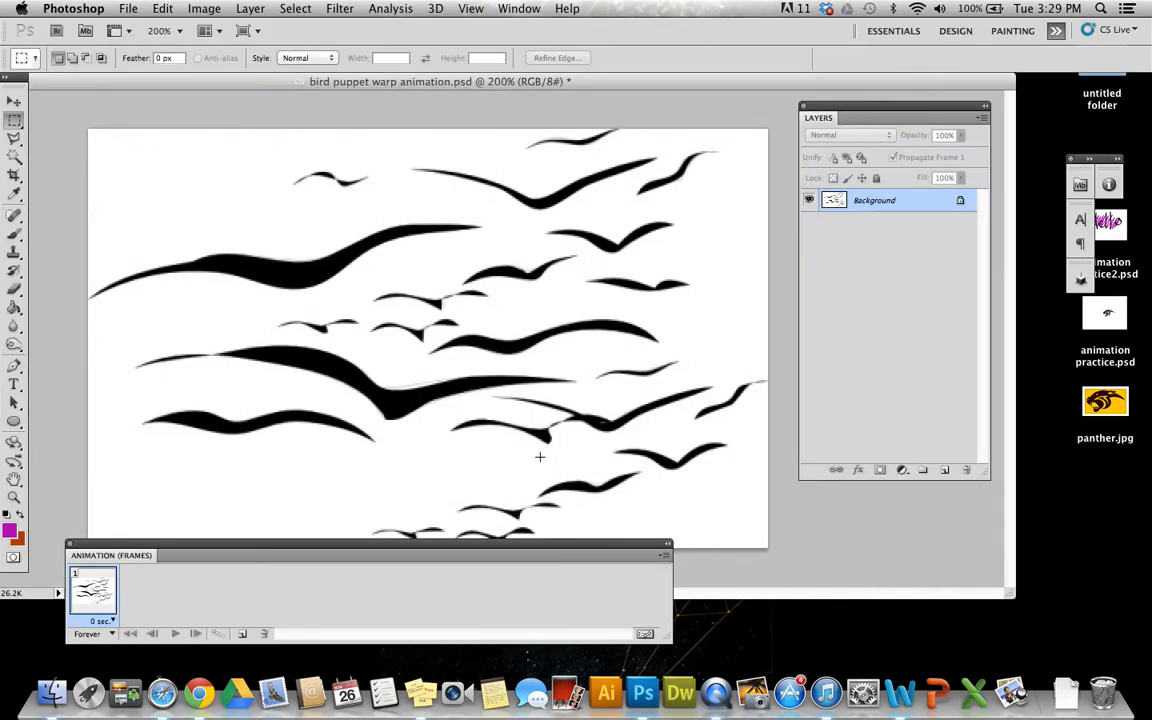
pyautogui.moveTo(606, 348)
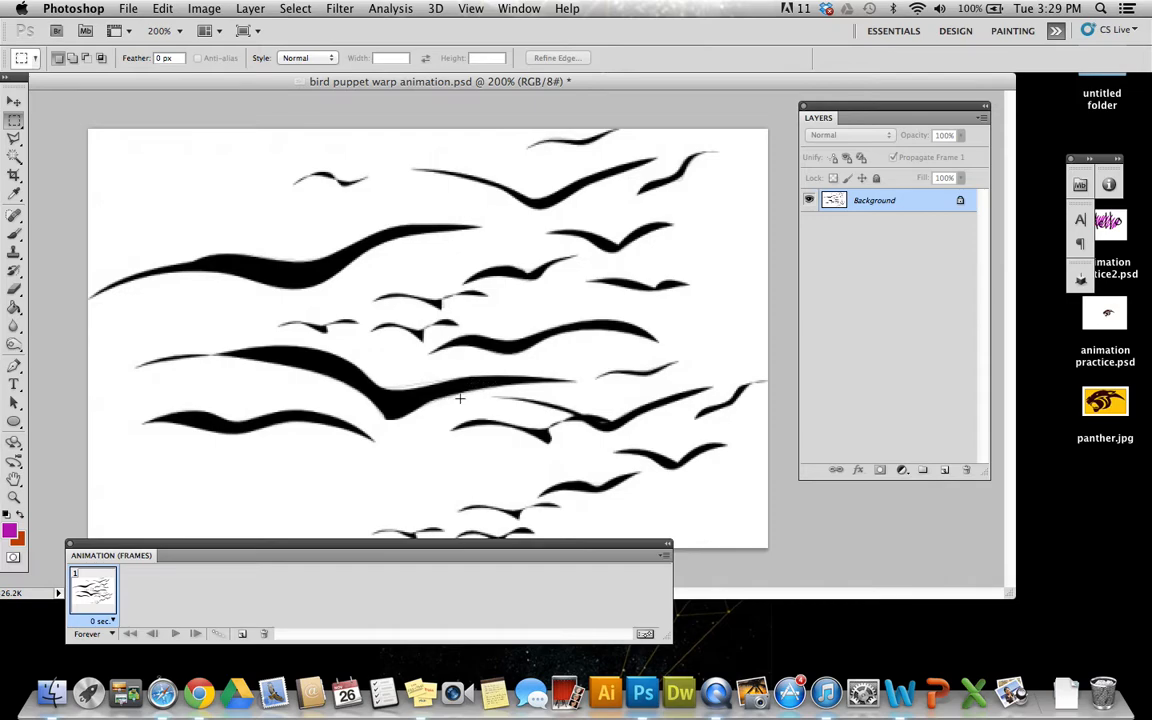
pyautogui.moveTo(456, 388)
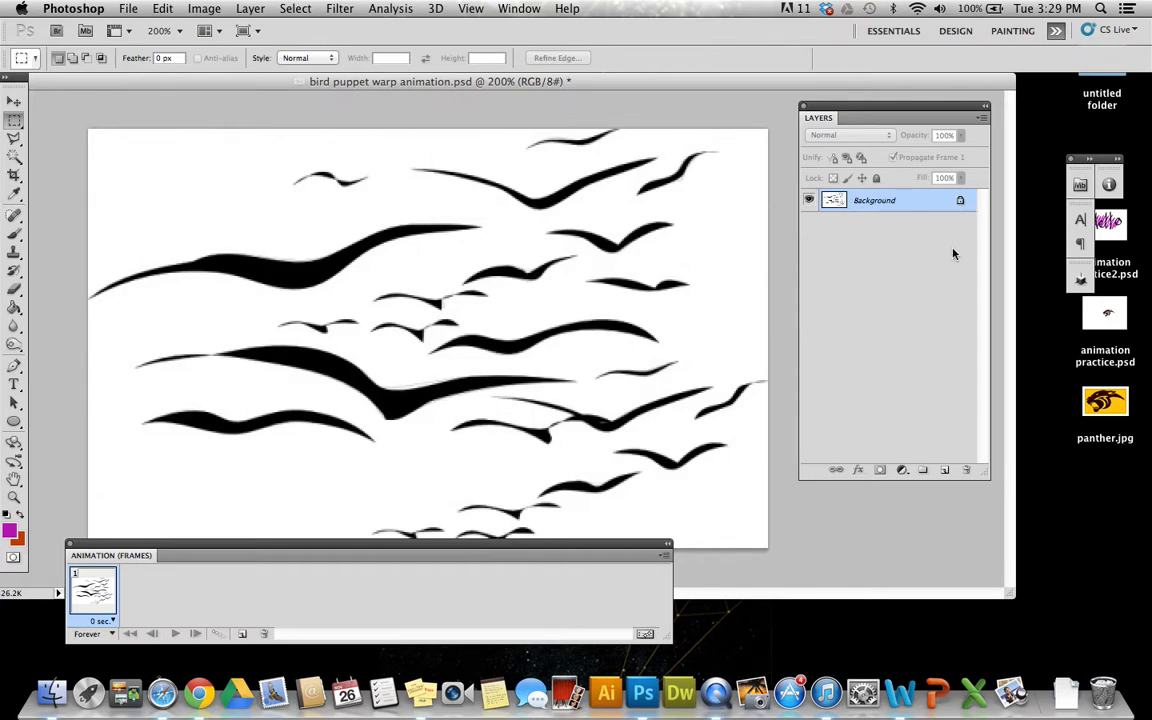
# Step: Duplicate the Background layer as 'Background copy' above the original
pyautogui.rightClick(872, 200)
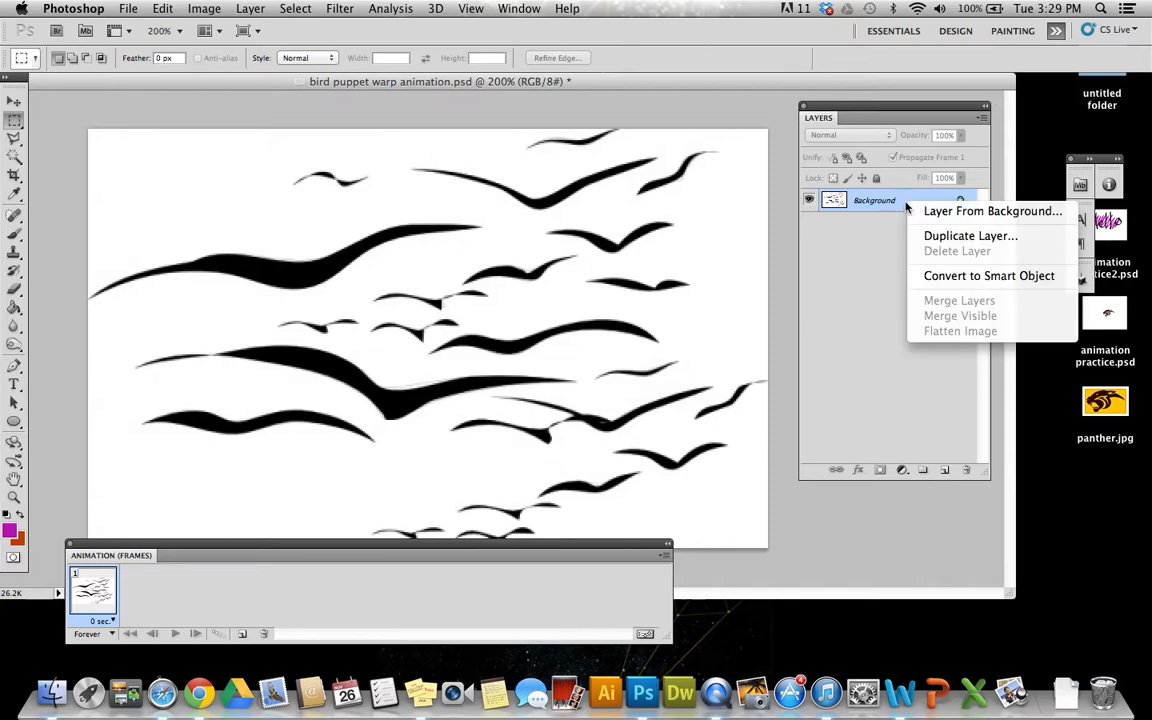
pyautogui.click(970, 236)
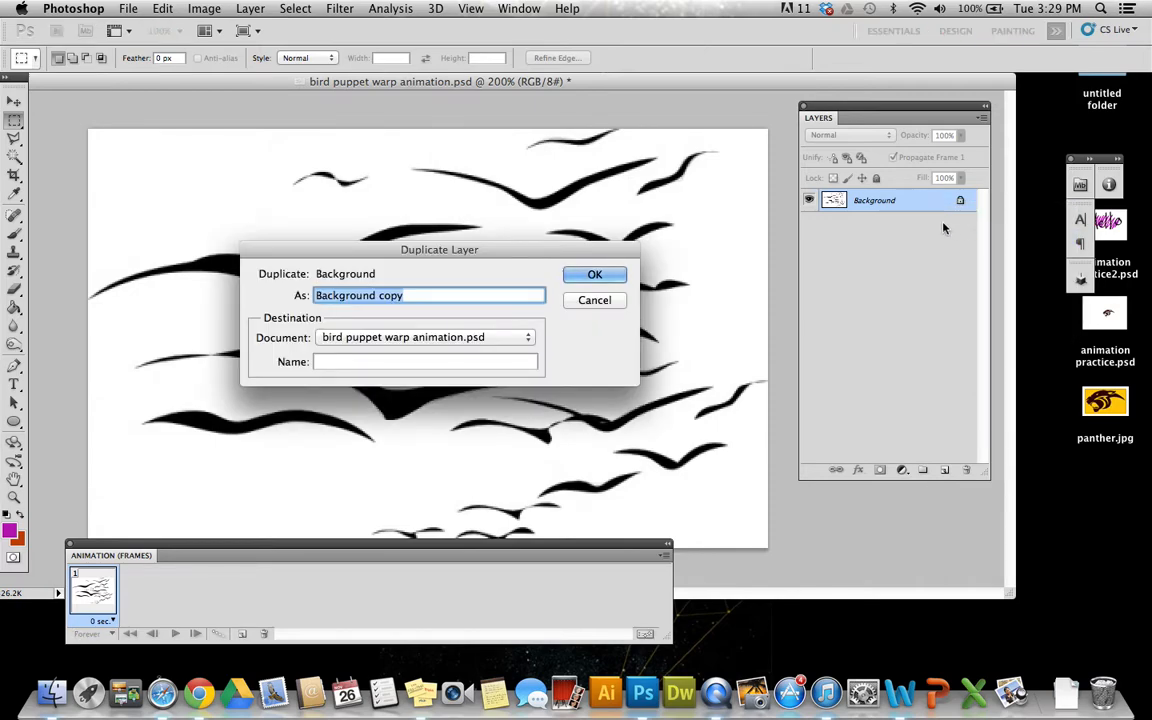
pyautogui.click(594, 274)
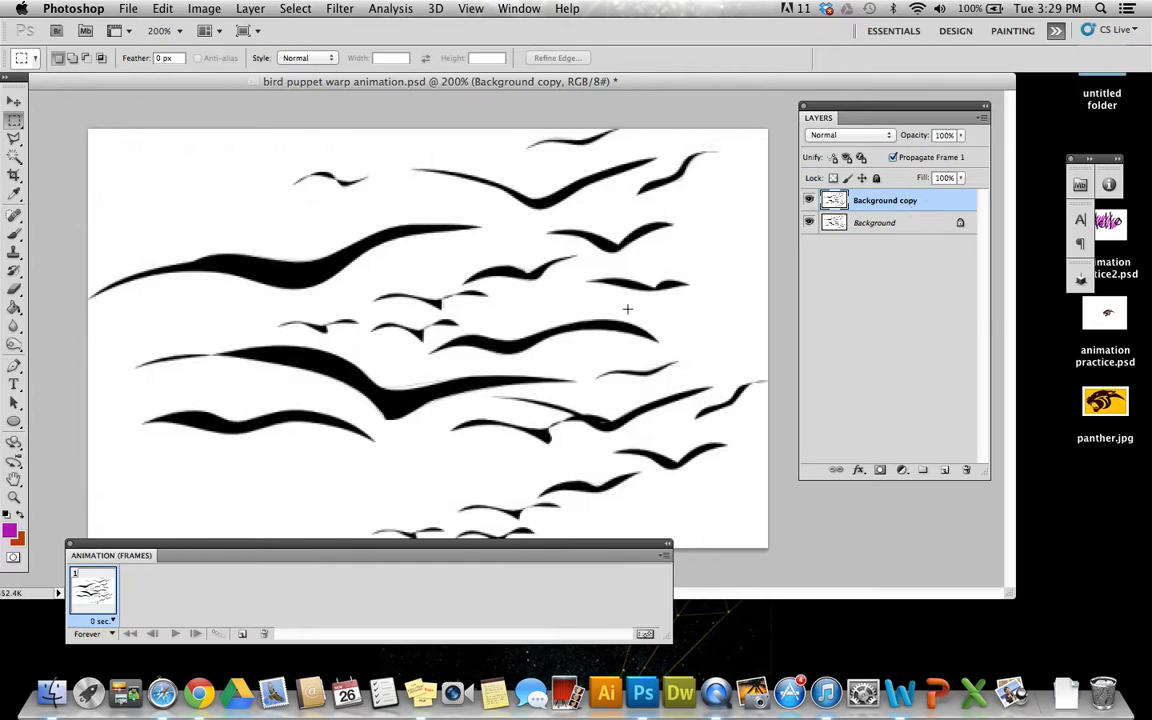
pyautogui.moveTo(388, 336)
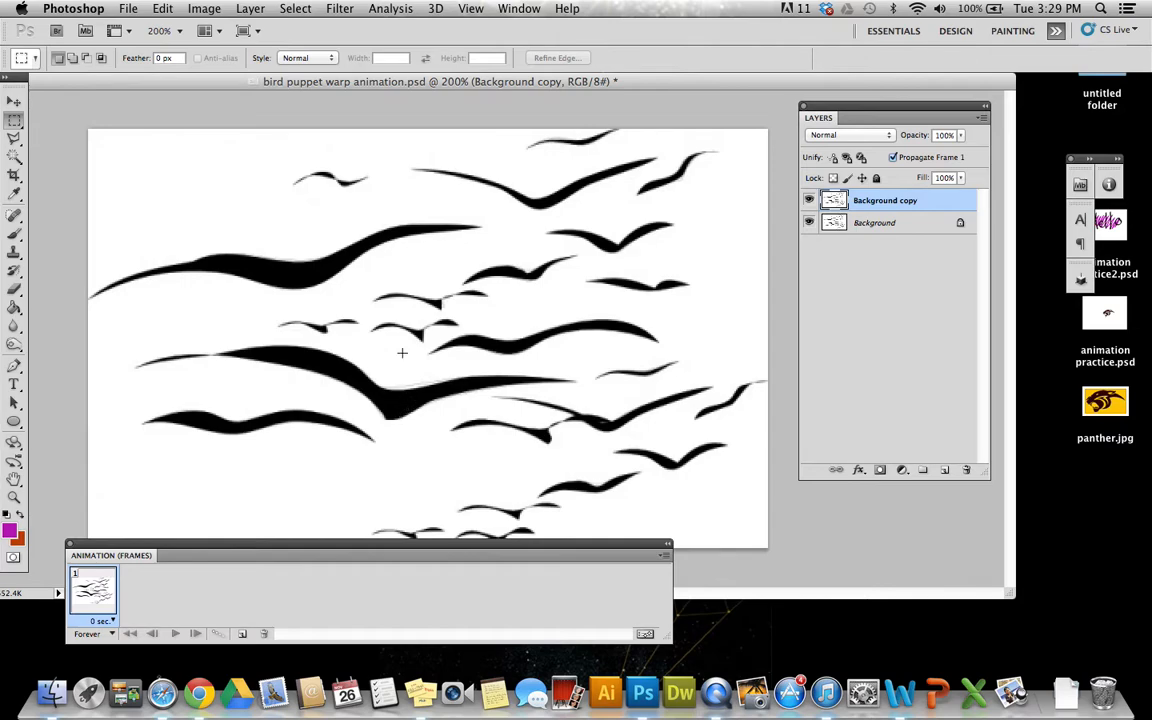
pyautogui.moveTo(572, 384)
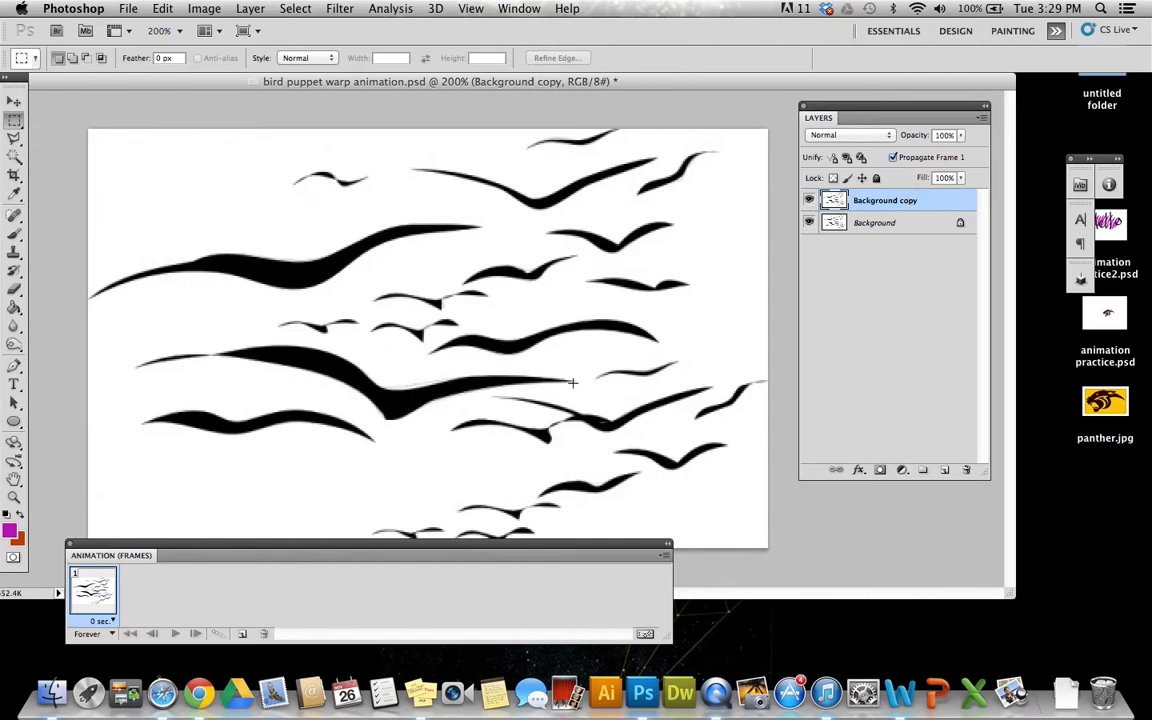
pyautogui.moveTo(32, 204)
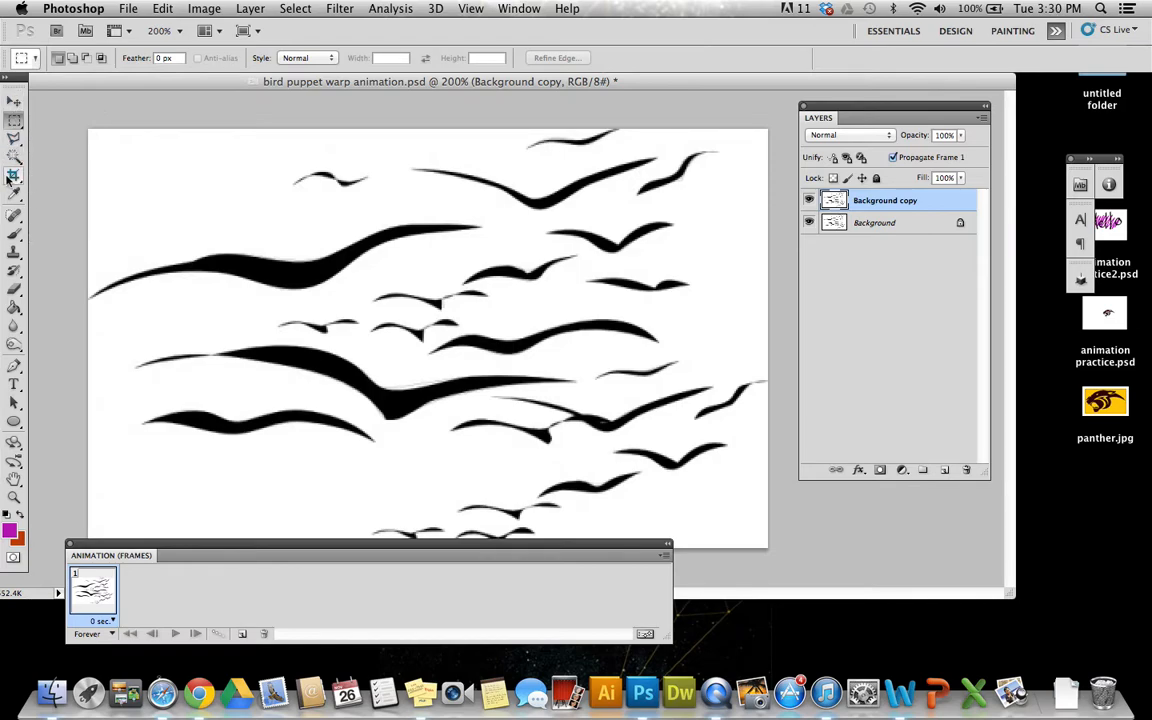
# Step: Select the large middle bird with the Magic Wand and target the Background copy layer
pyautogui.click(14, 158)
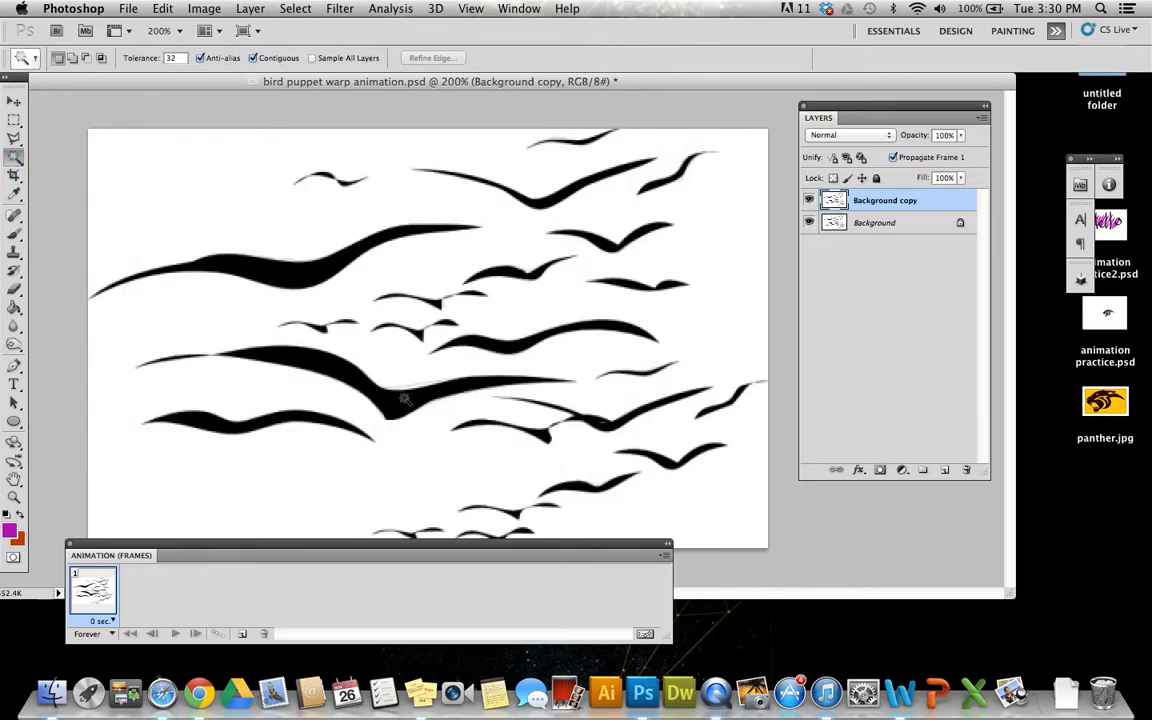
pyautogui.click(404, 398)
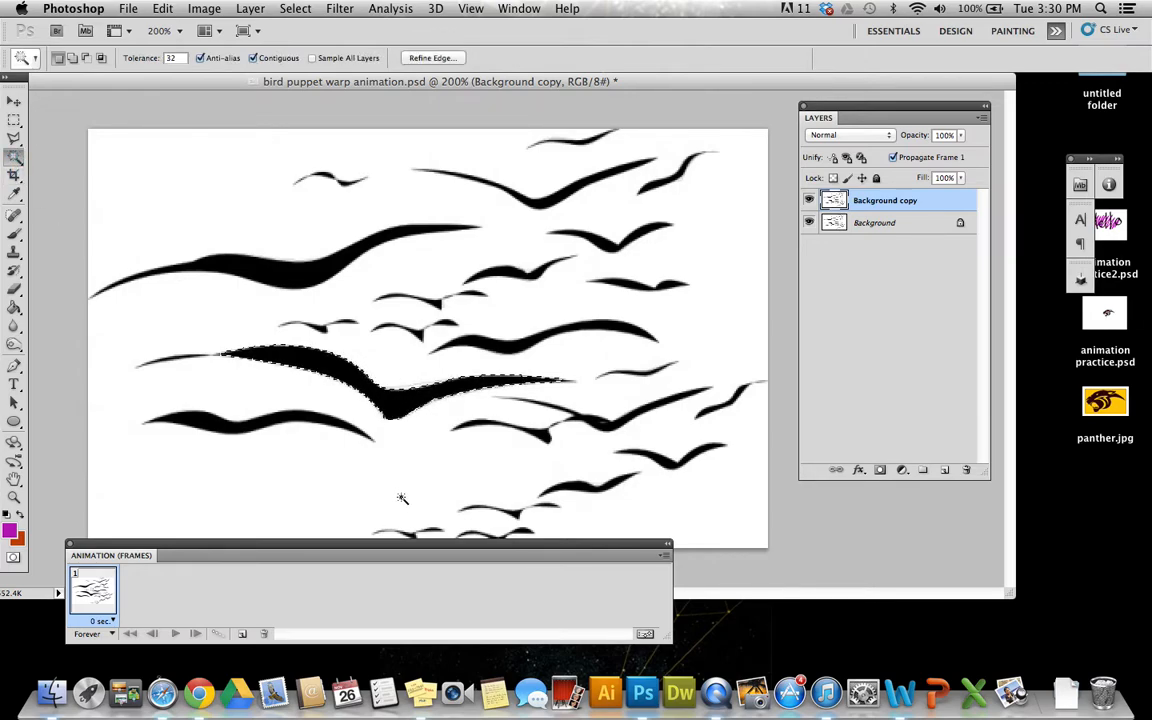
pyautogui.moveTo(480, 348)
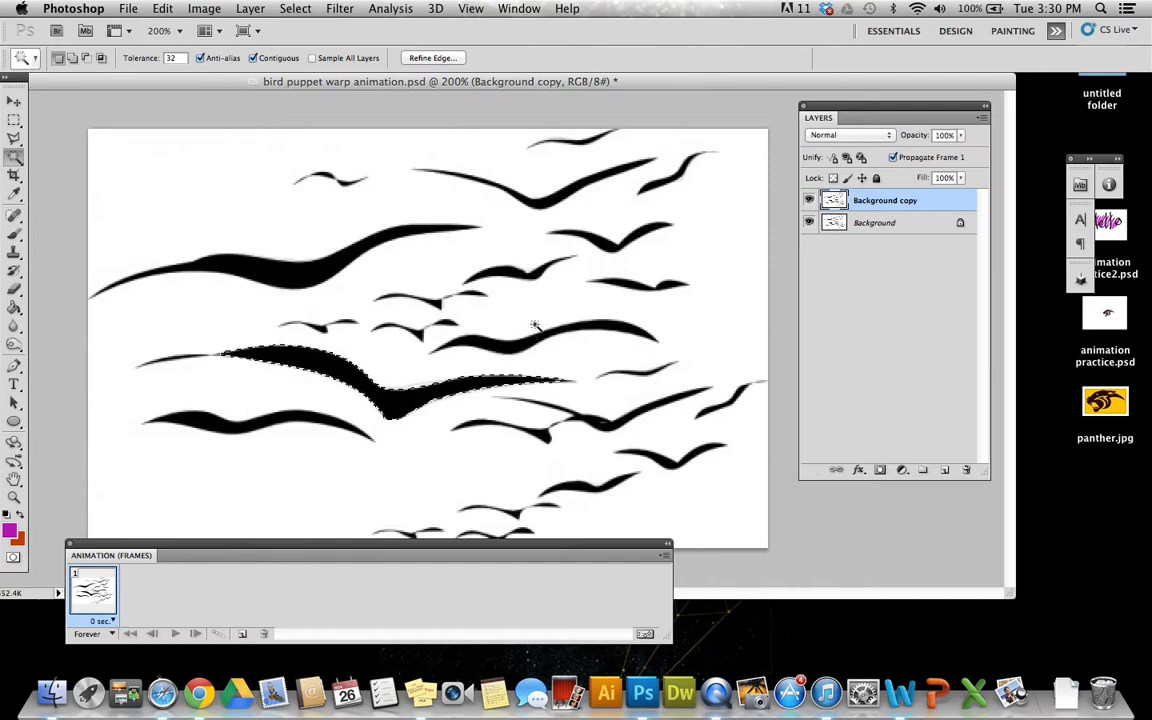
pyautogui.moveTo(472, 400)
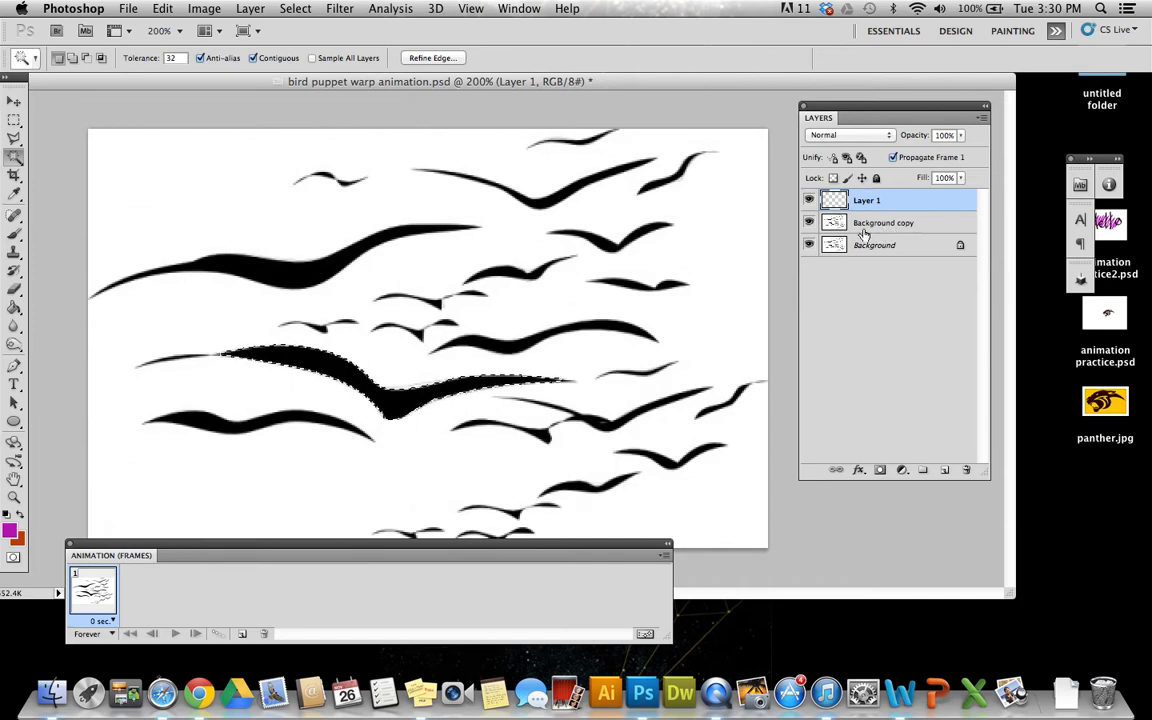
pyautogui.click(884, 222)
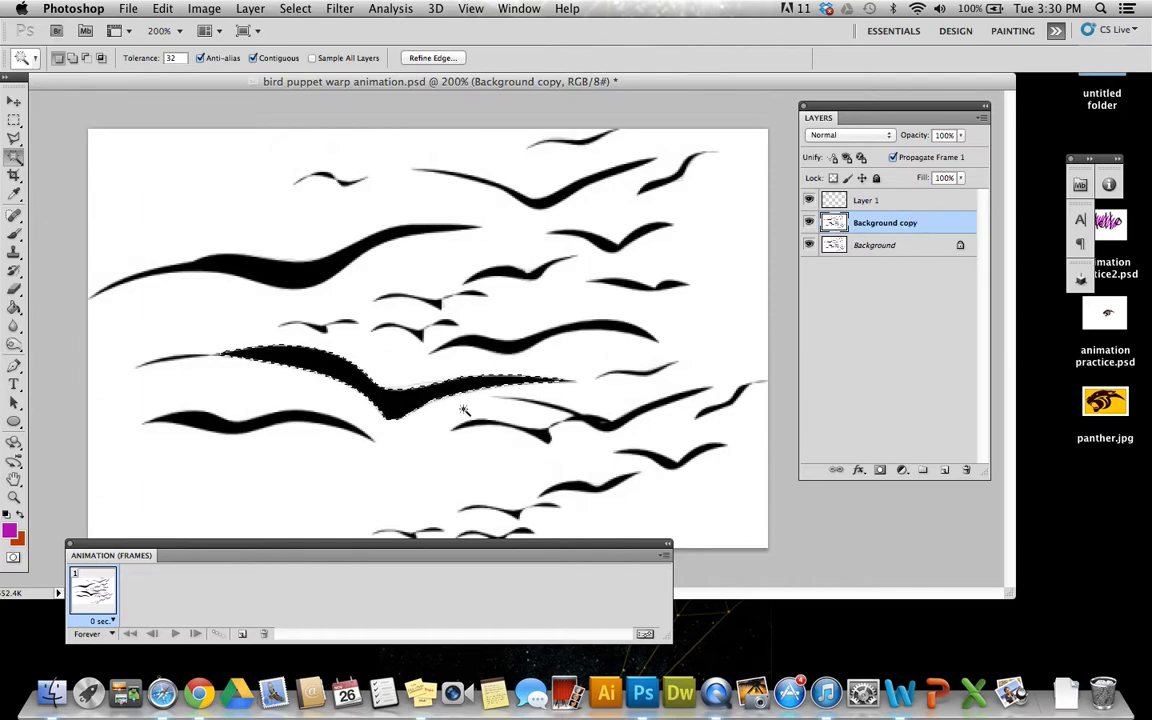
pyautogui.moveTo(424, 328)
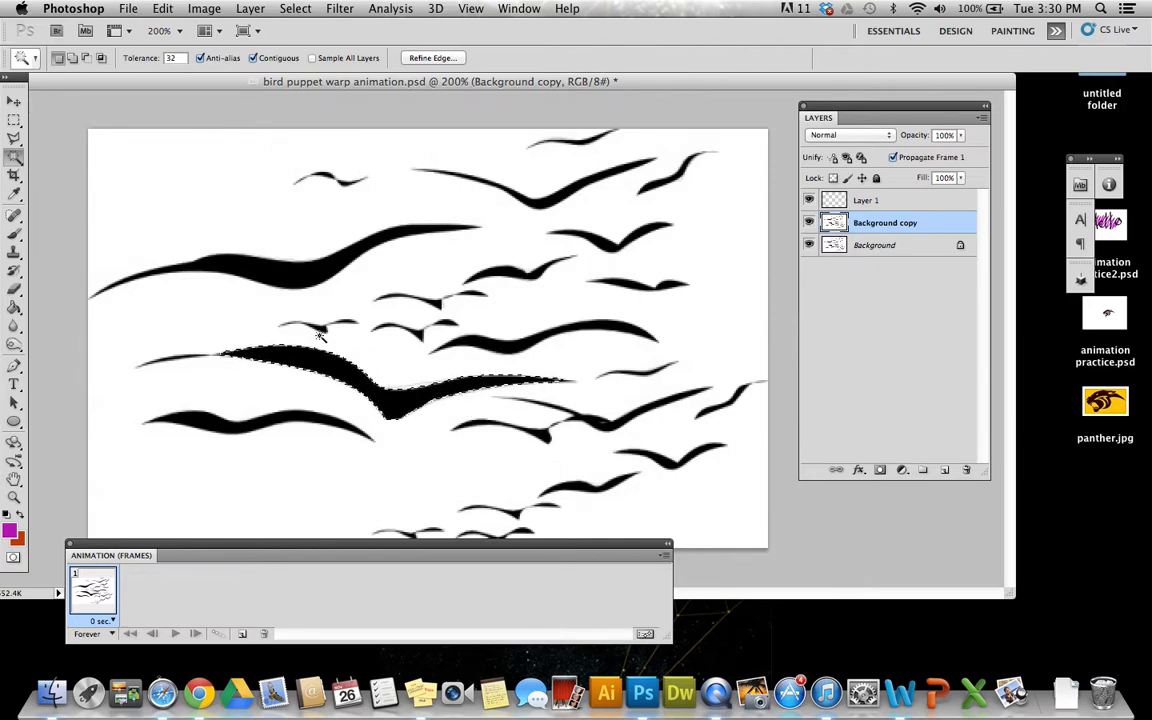
pyautogui.moveTo(904, 304)
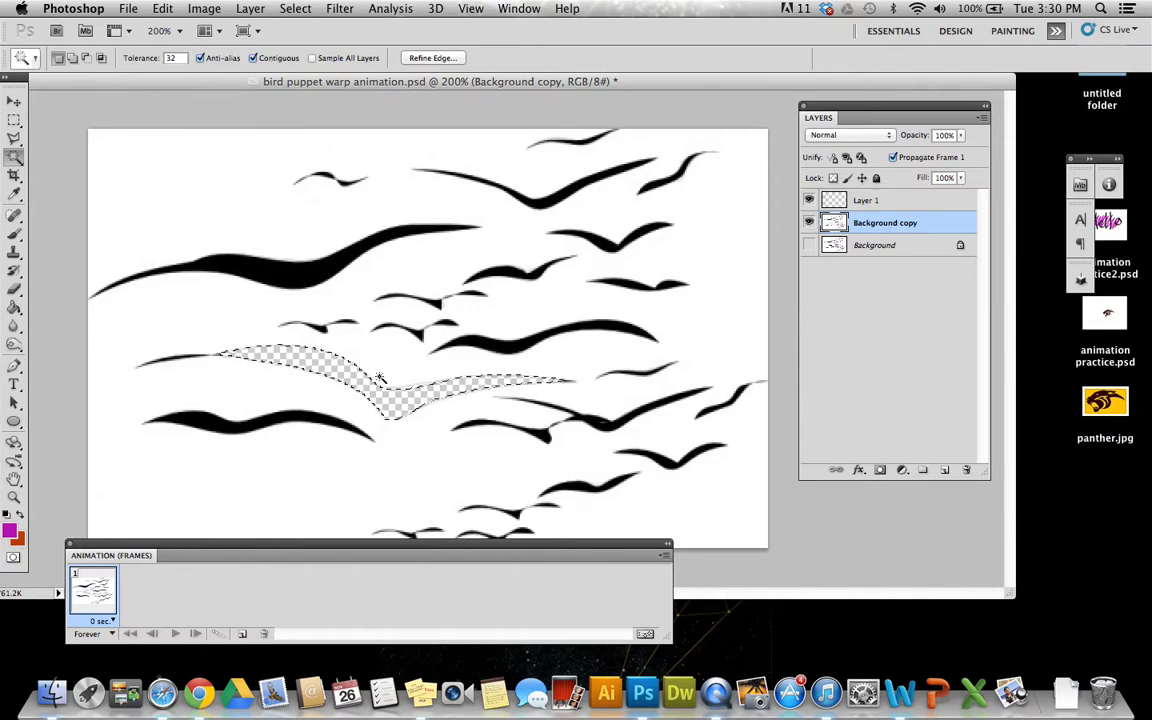
# Step: Make Layer 1 active and adjust visibility so the middle bird shows solid again
pyautogui.click(868, 200)
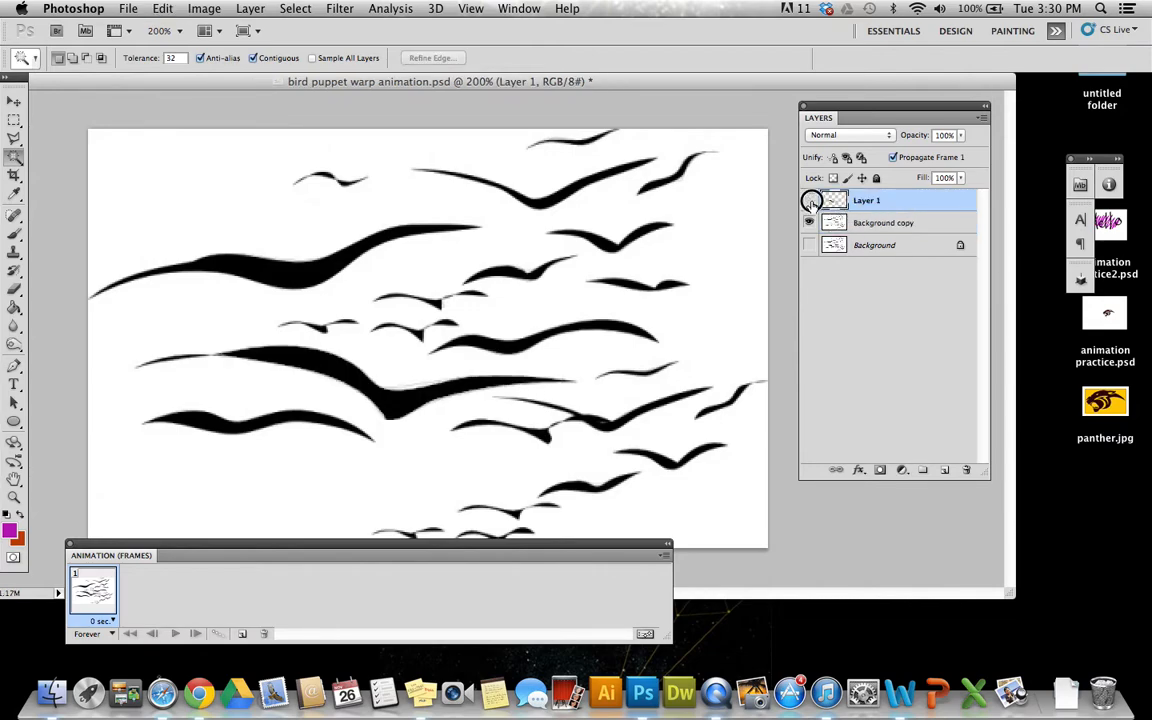
pyautogui.click(808, 200)
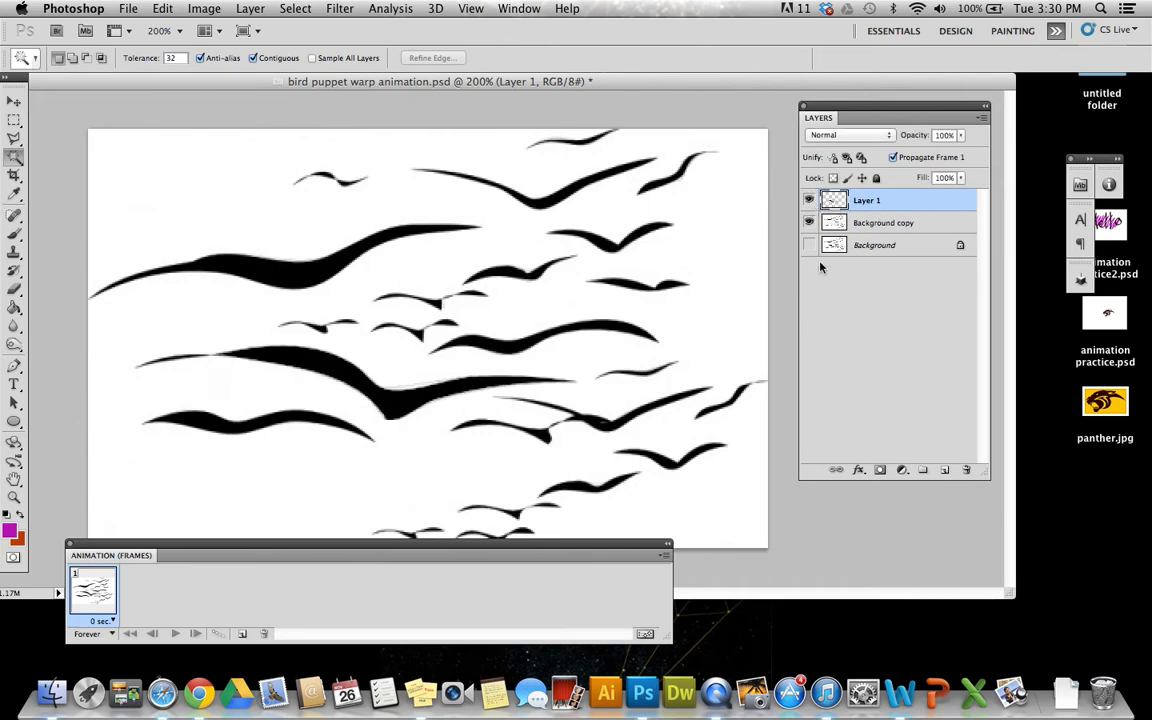
pyautogui.moveTo(908, 230)
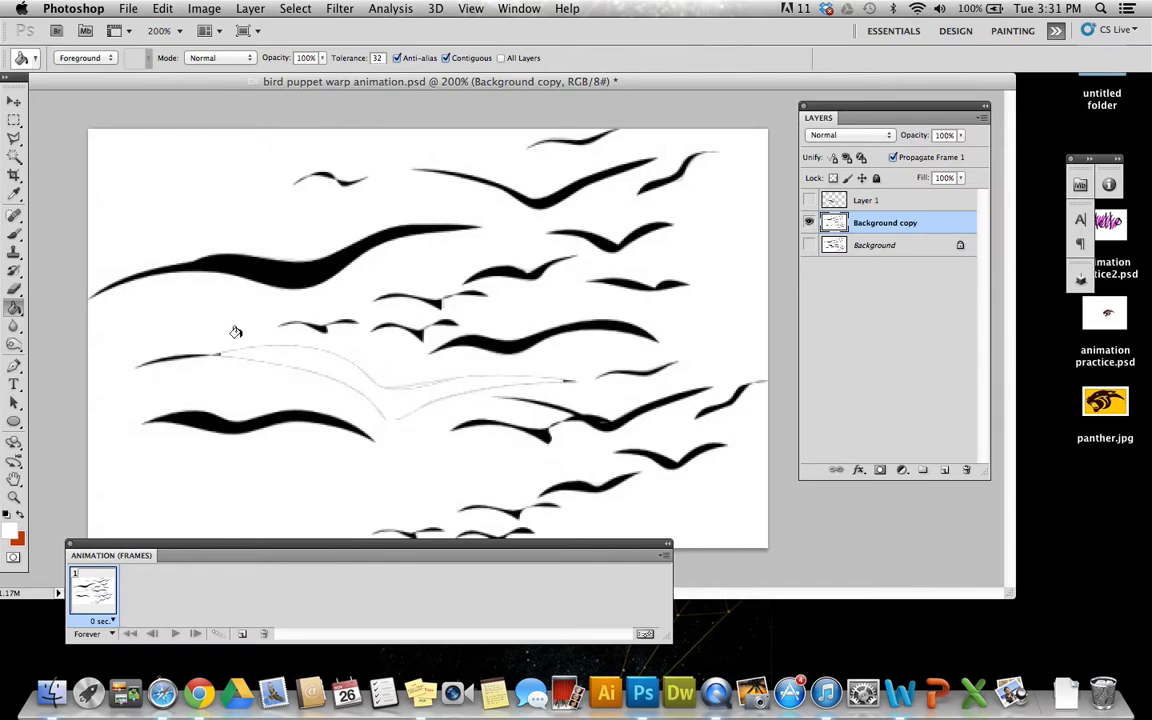
pyautogui.moveTo(284, 374)
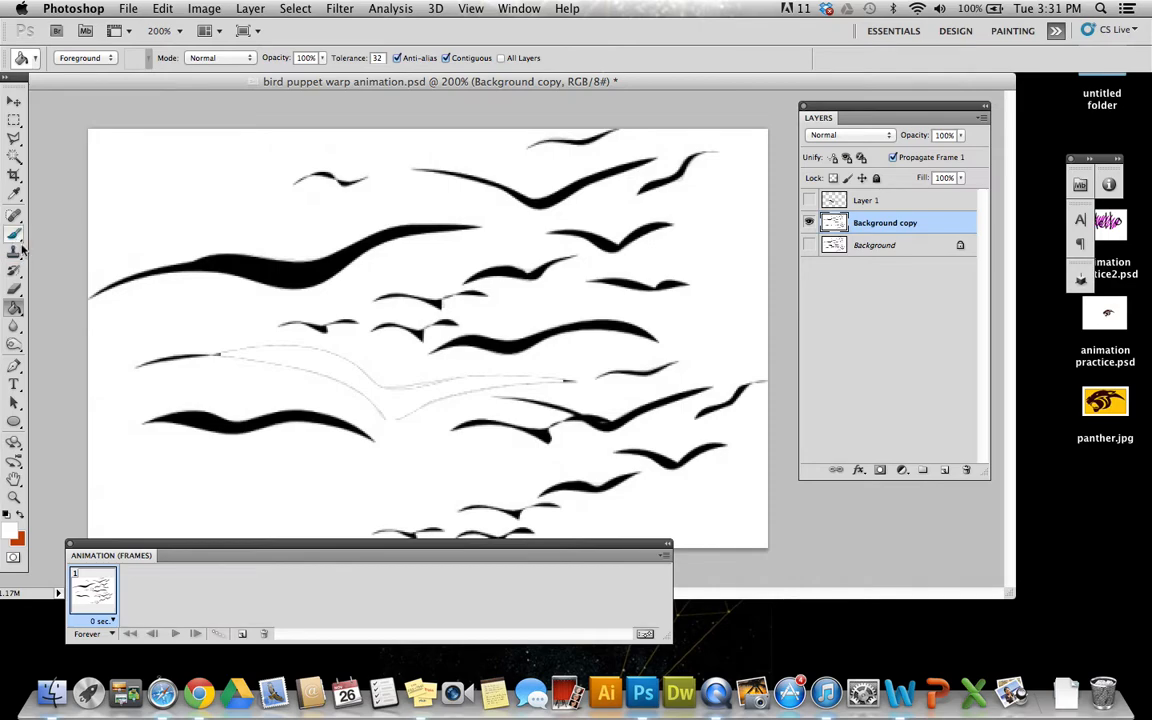
# Step: Erase the leftover bird outline from Background copy and show Layer 1 again
pyautogui.click(14, 234)
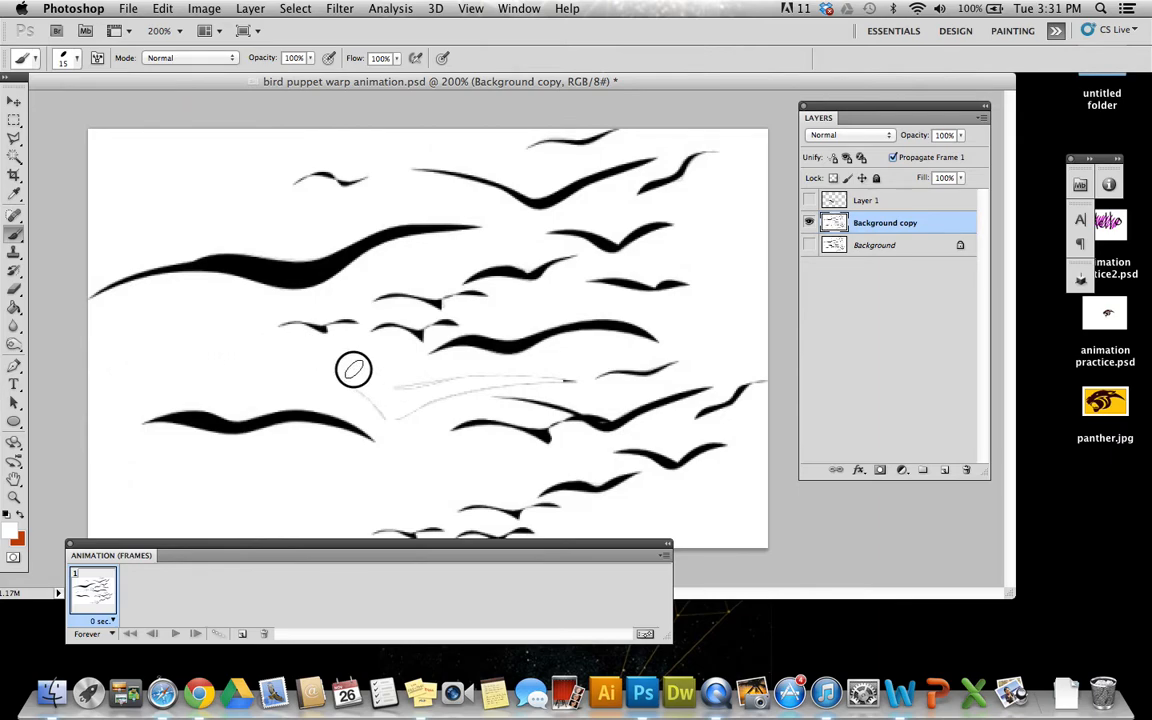
pyautogui.moveTo(376, 304)
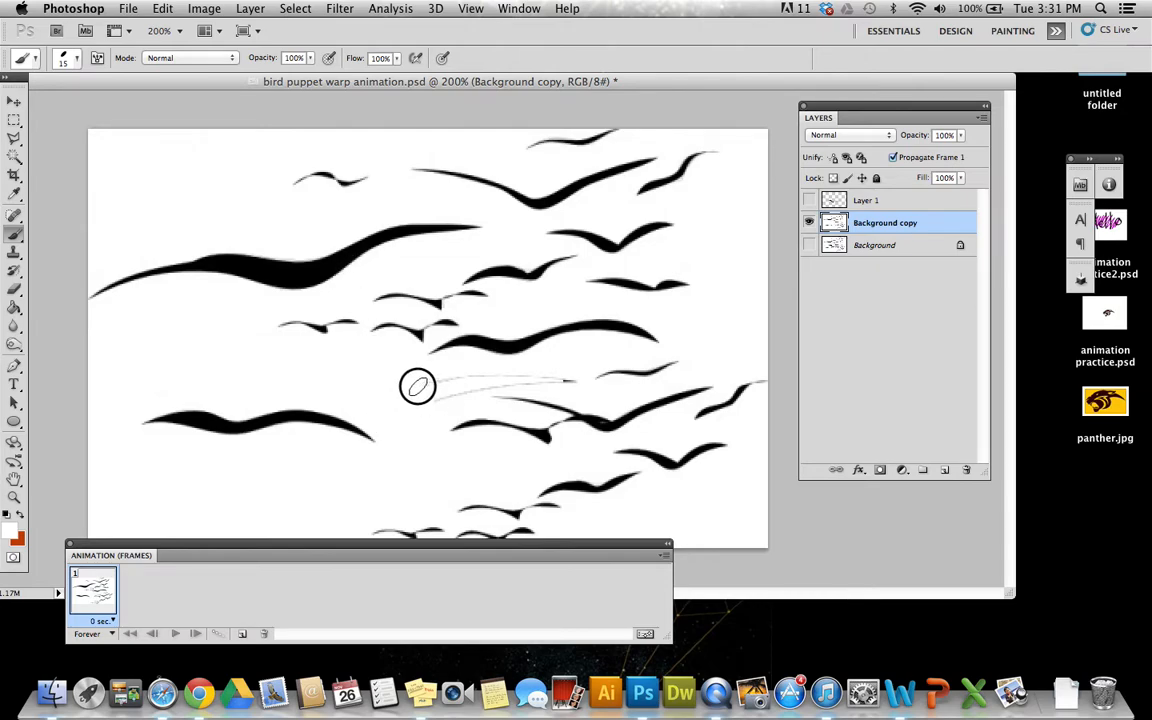
pyautogui.moveTo(516, 380)
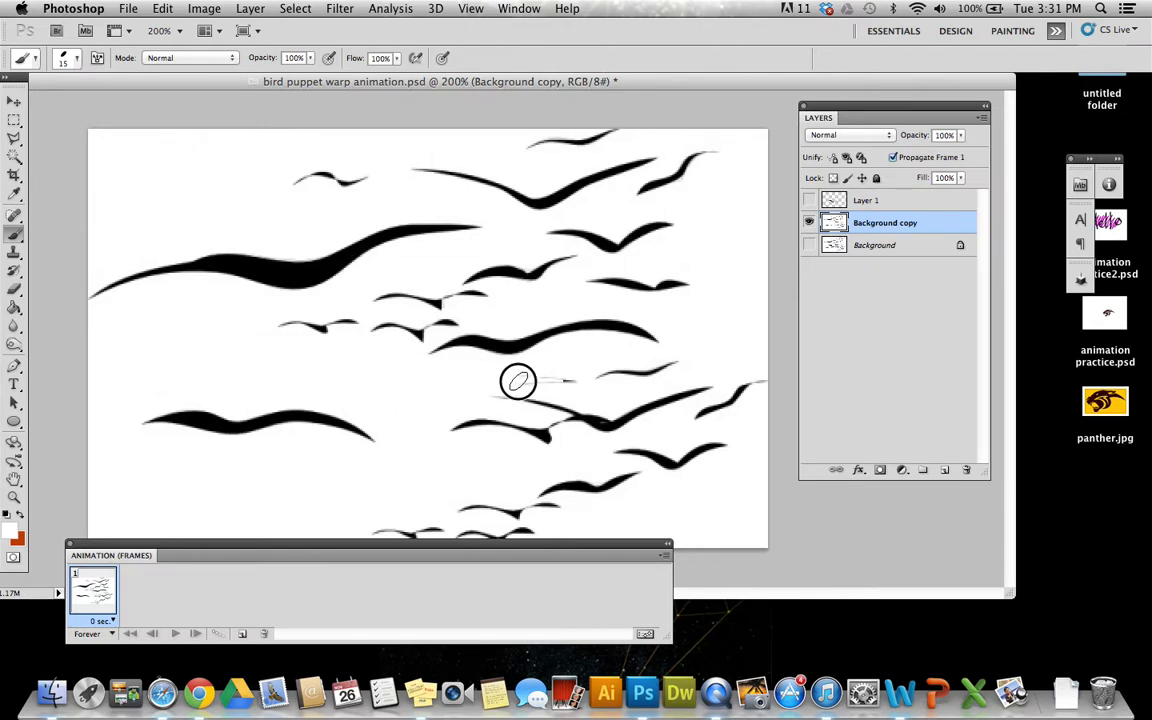
pyautogui.moveTo(560, 380)
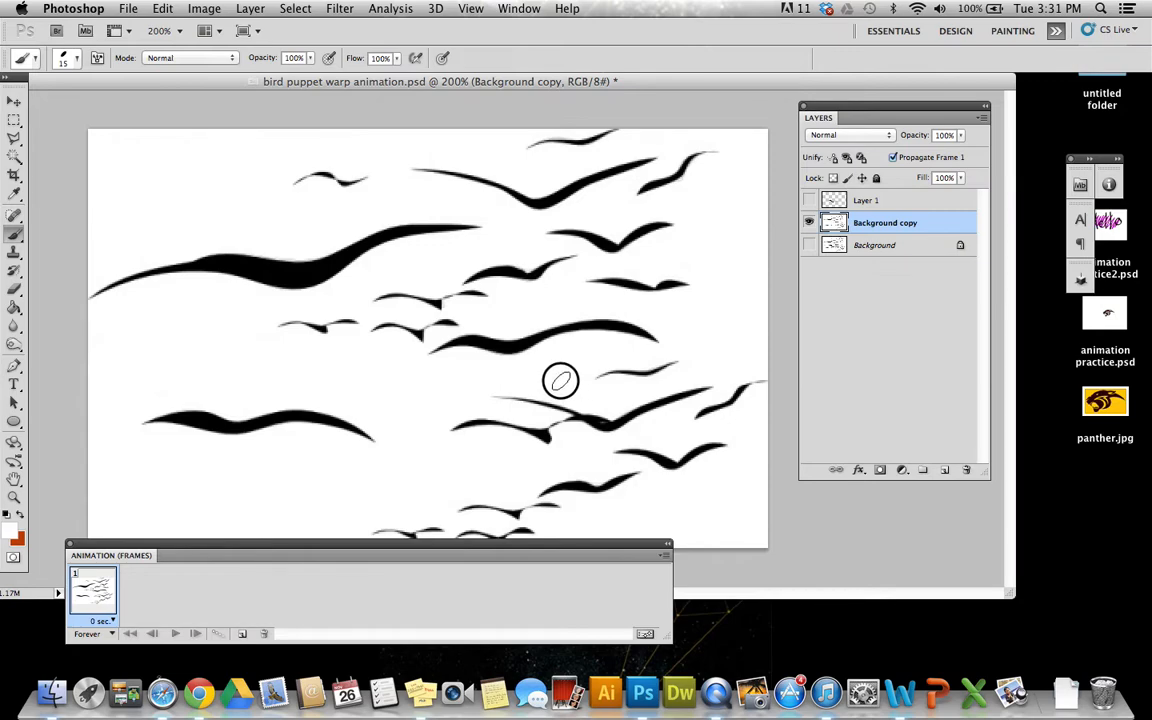
pyautogui.moveTo(436, 398)
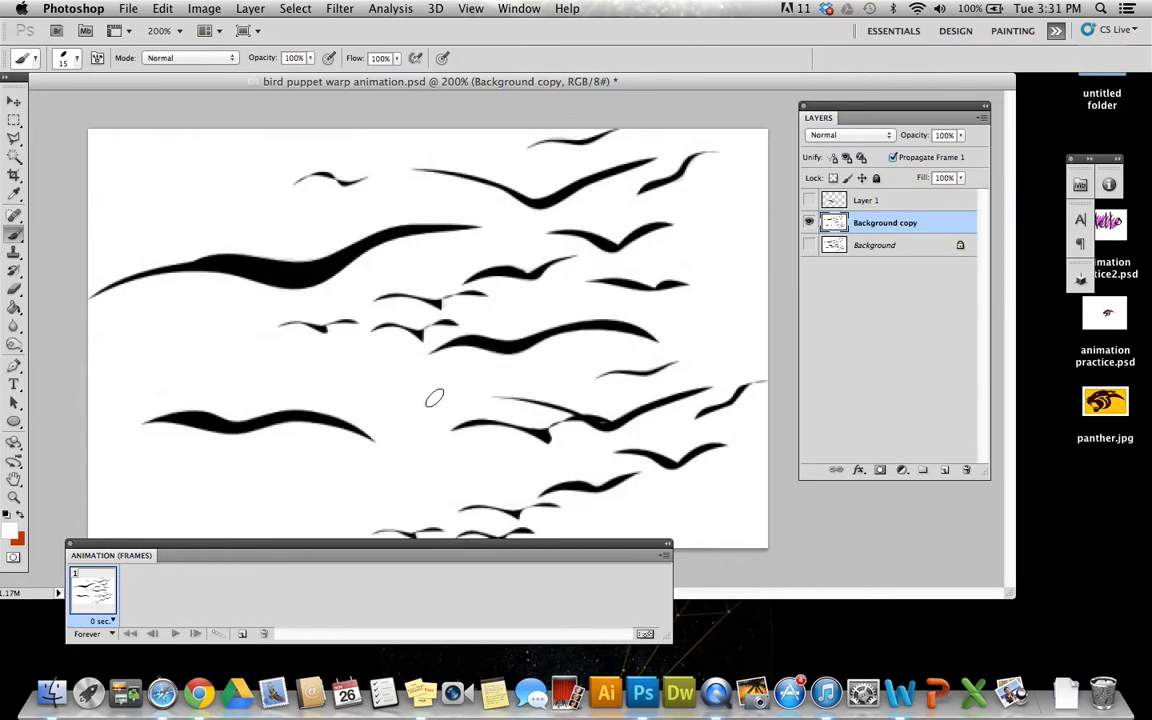
pyautogui.moveTo(438, 400)
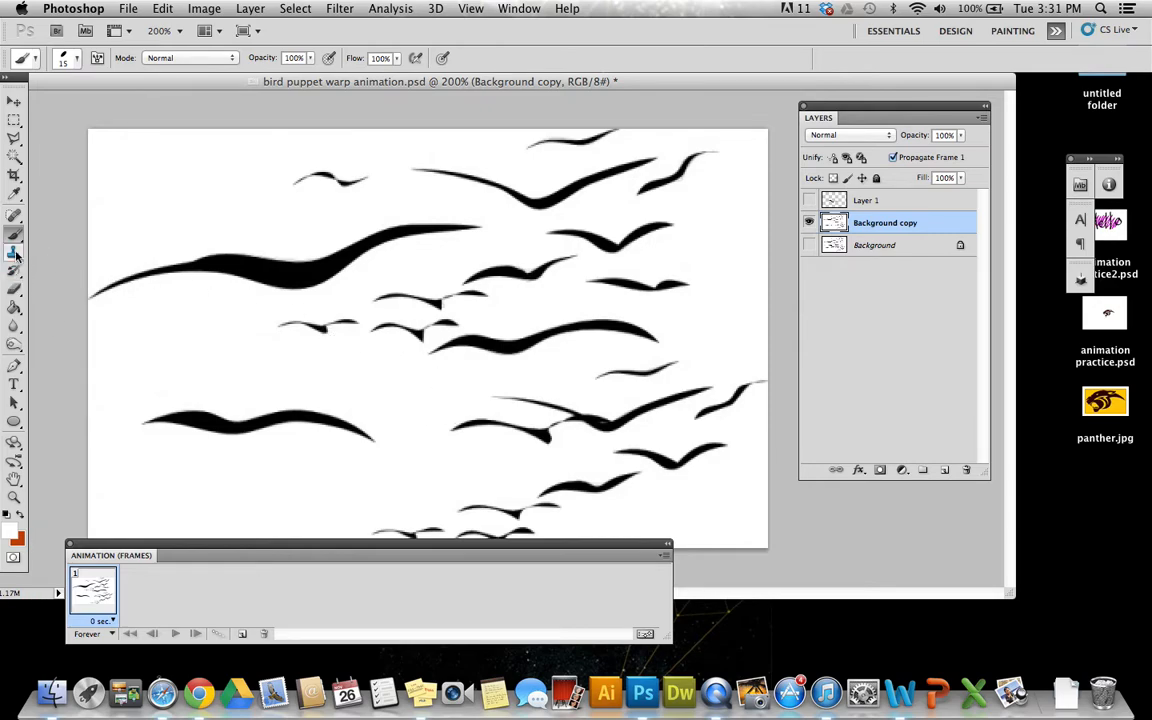
pyautogui.click(14, 214)
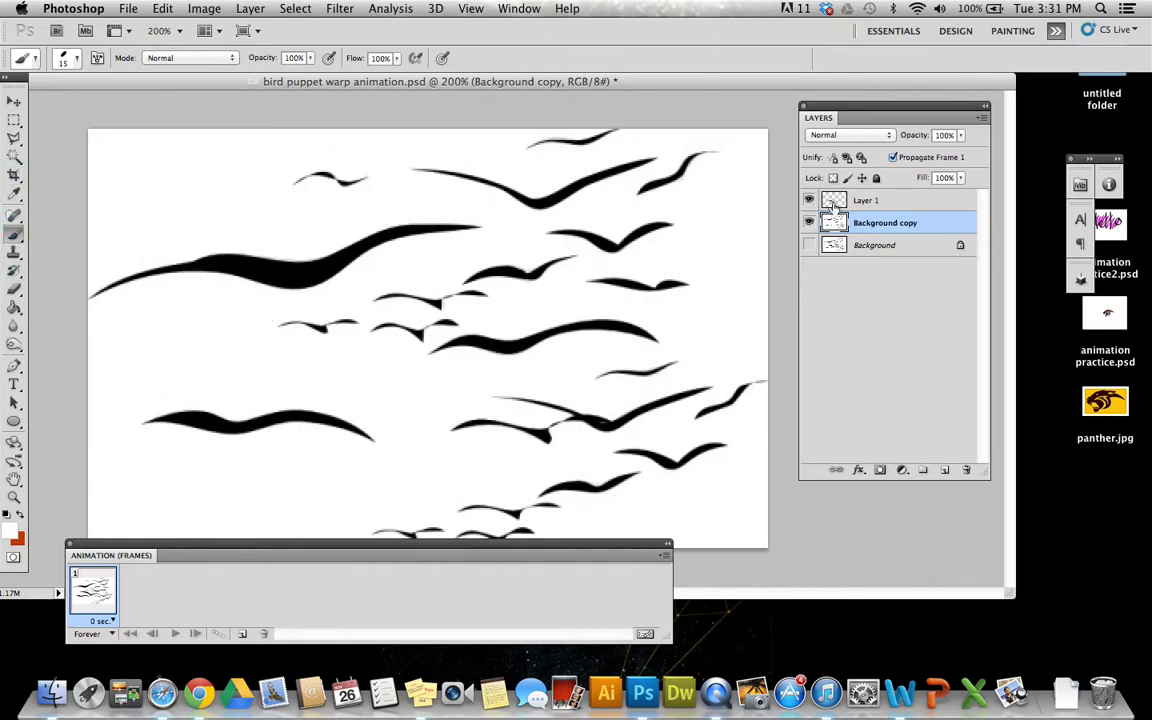
# Step: Add a second animation frame, make Layer 1 the working layer and ready the Rectangular Marquee
pyautogui.click(866, 200)
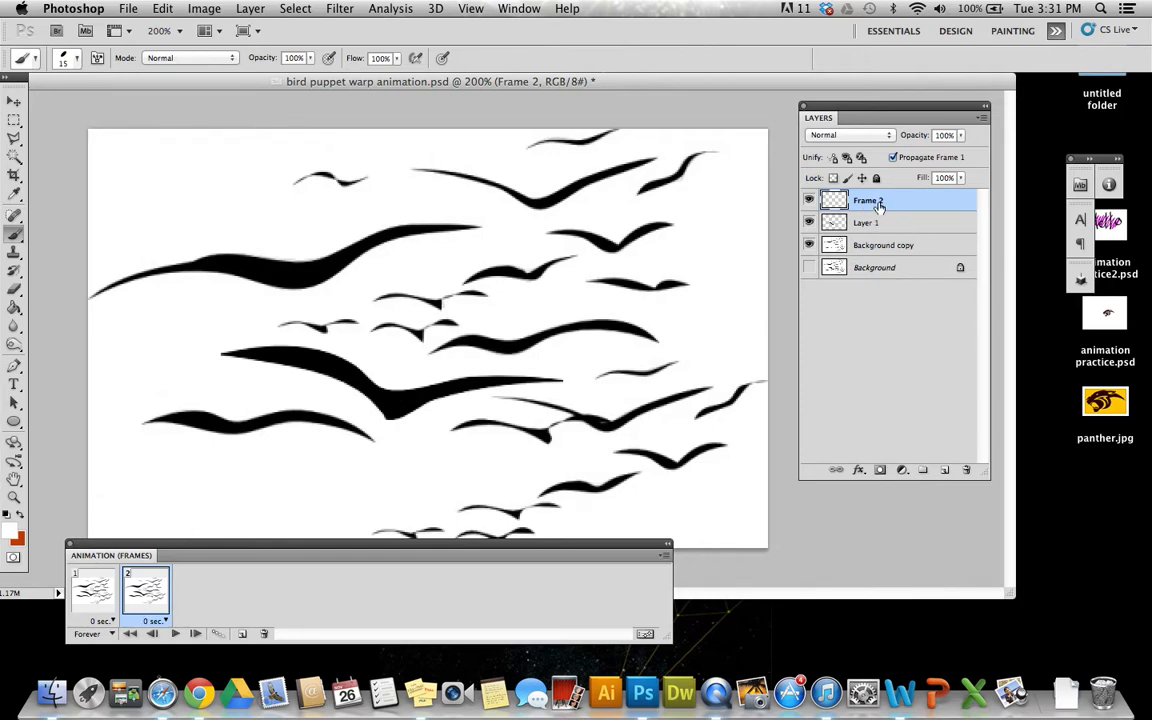
pyautogui.click(864, 222)
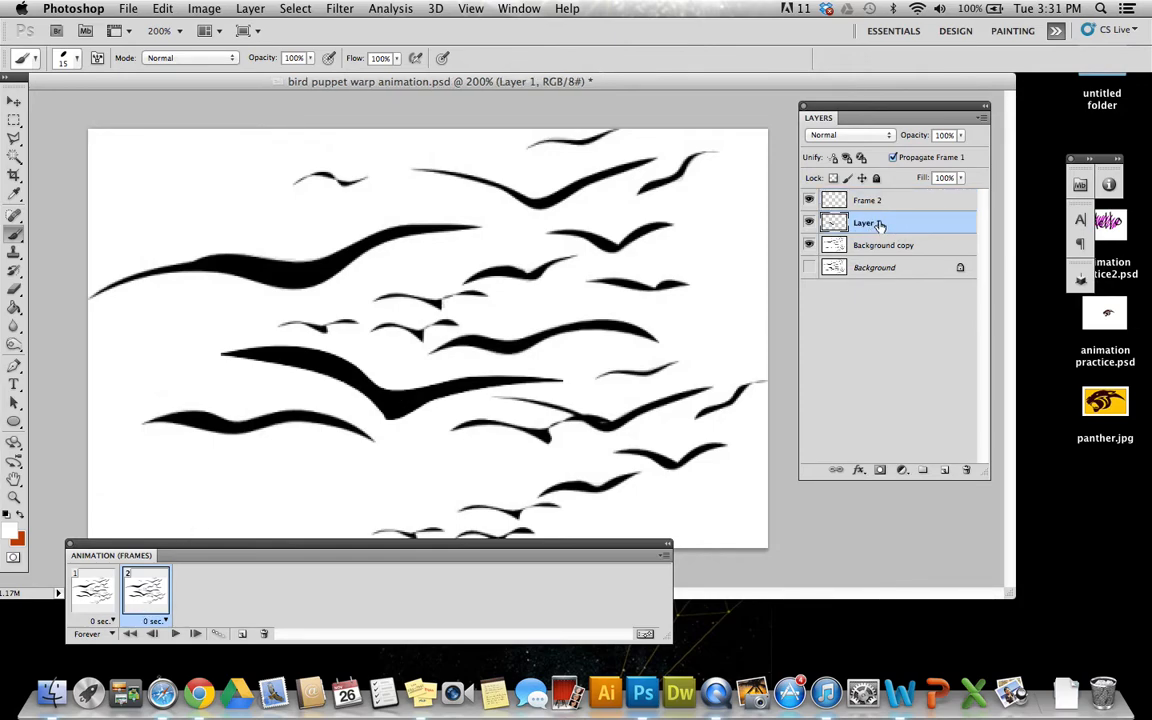
pyautogui.click(14, 120)
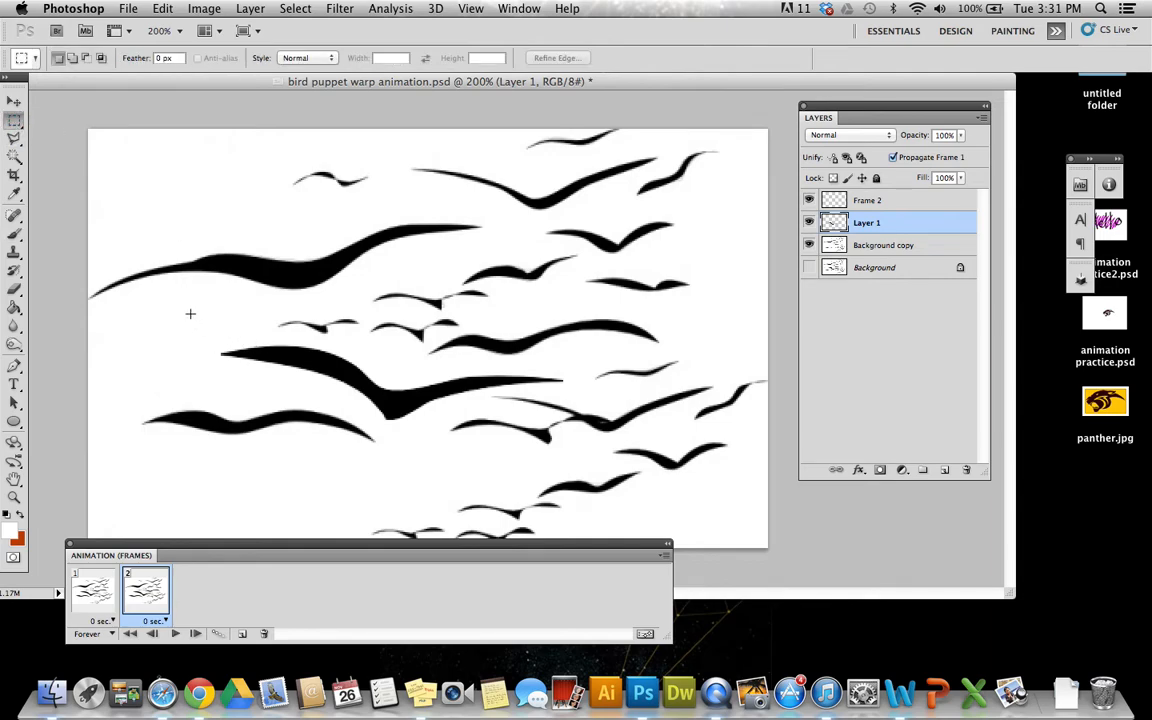
# Step: Marquee-select the middle bird and make the Frame 2 layer the working layer
pyautogui.moveTo(192, 318); pyautogui.dragTo(624, 438)
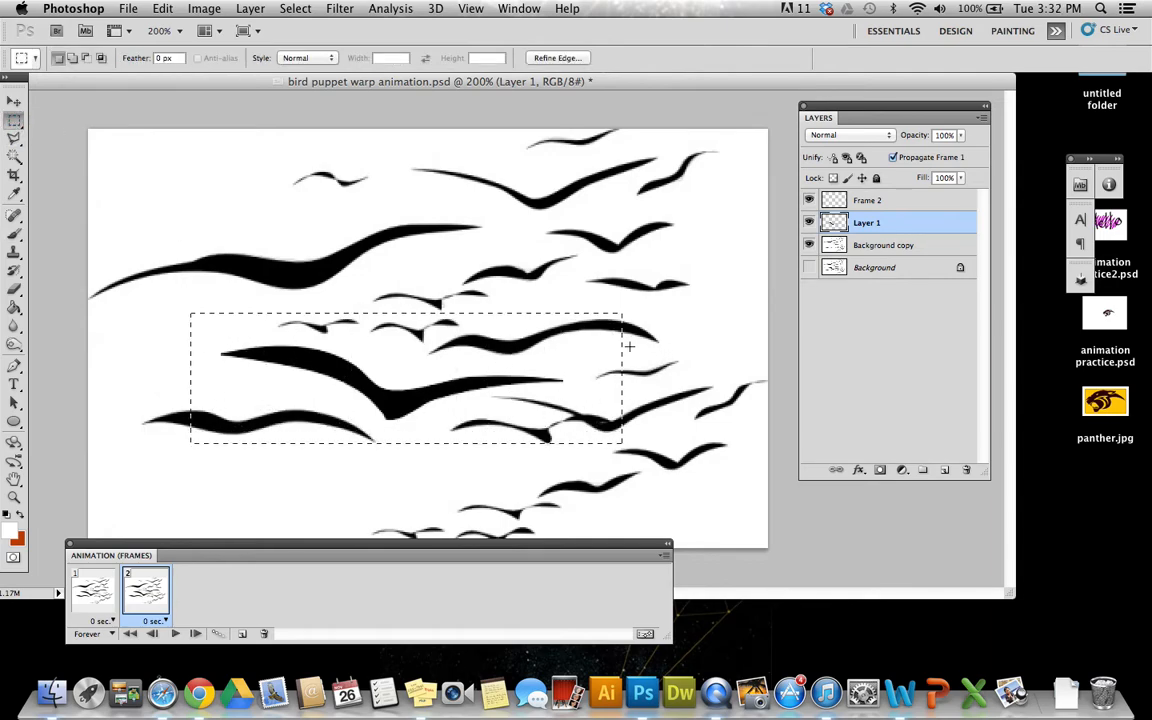
pyautogui.moveTo(898, 200)
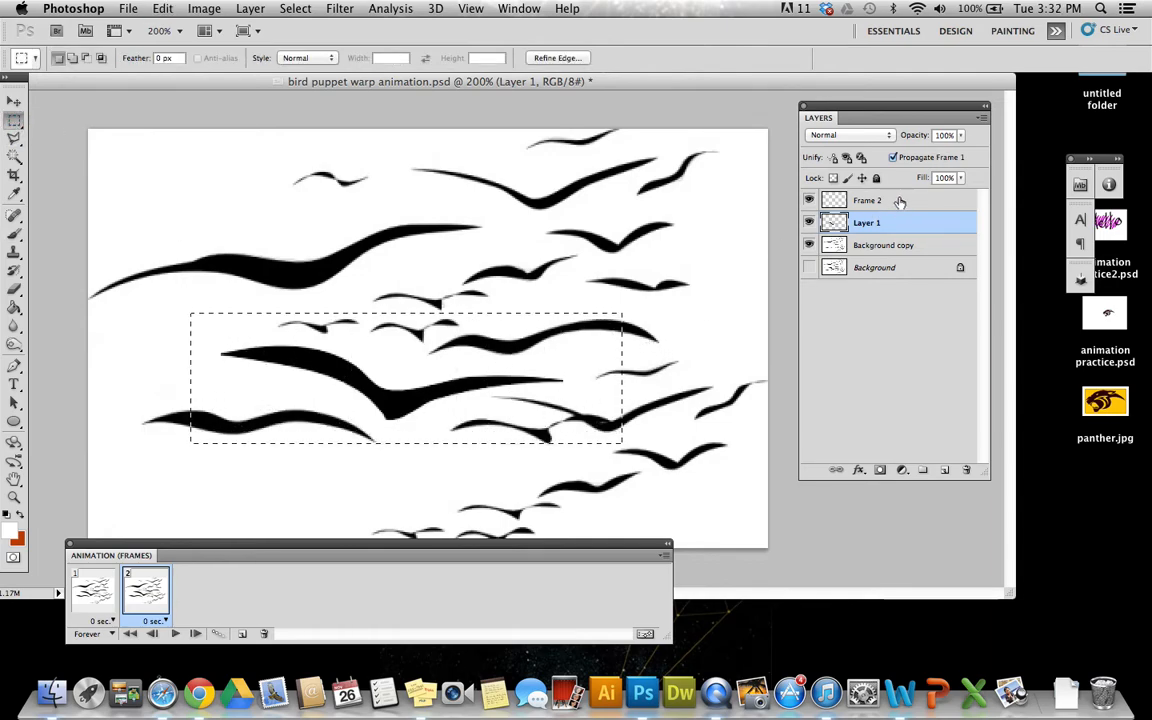
pyautogui.click(868, 200)
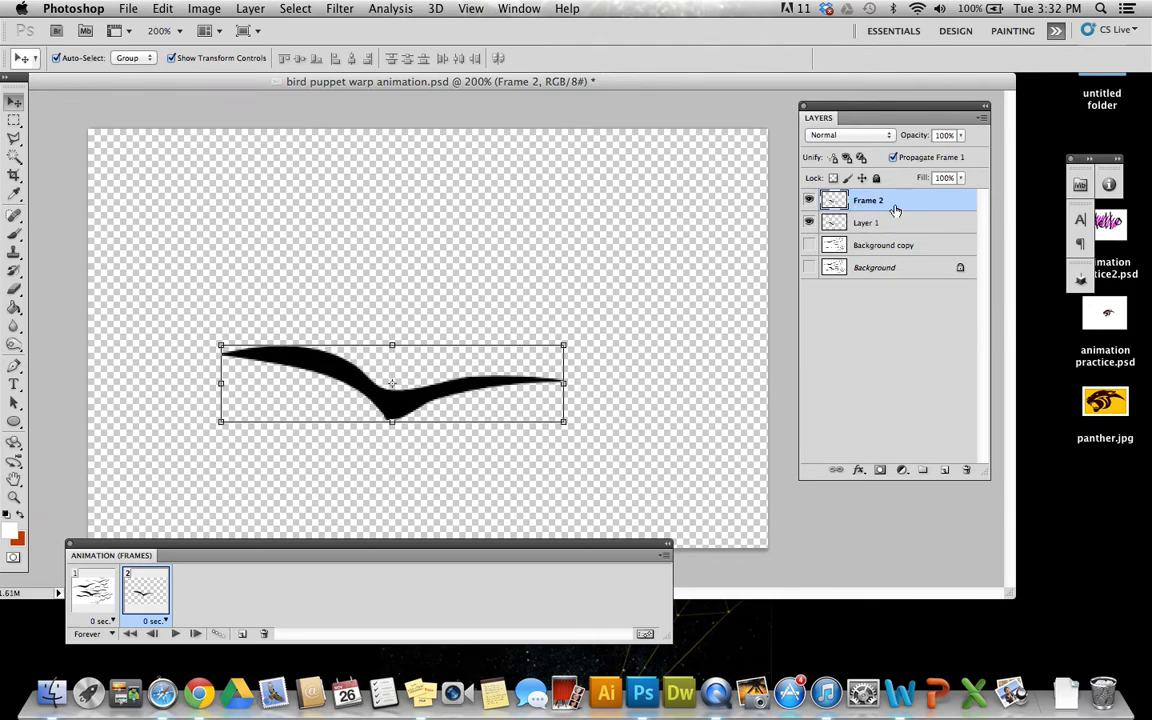
pyautogui.moveTo(896, 210)
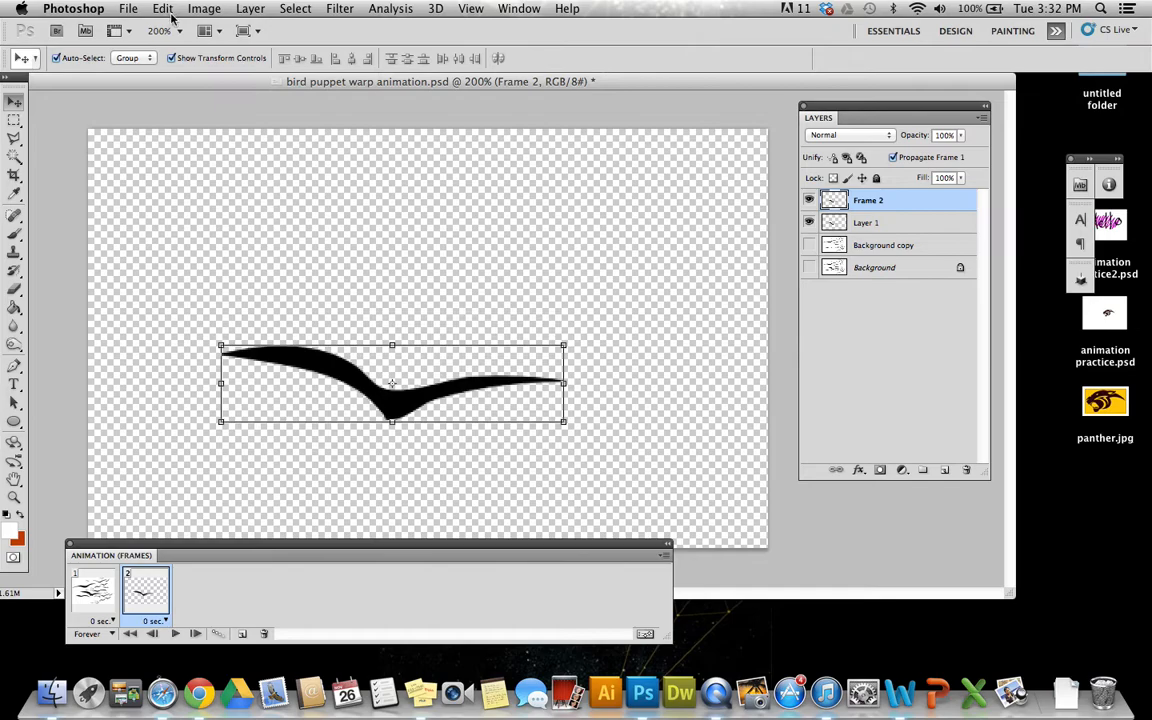
# Step: Start Edit > Puppet Warp on the lone Frame 2 bird
pyautogui.click(162, 8)
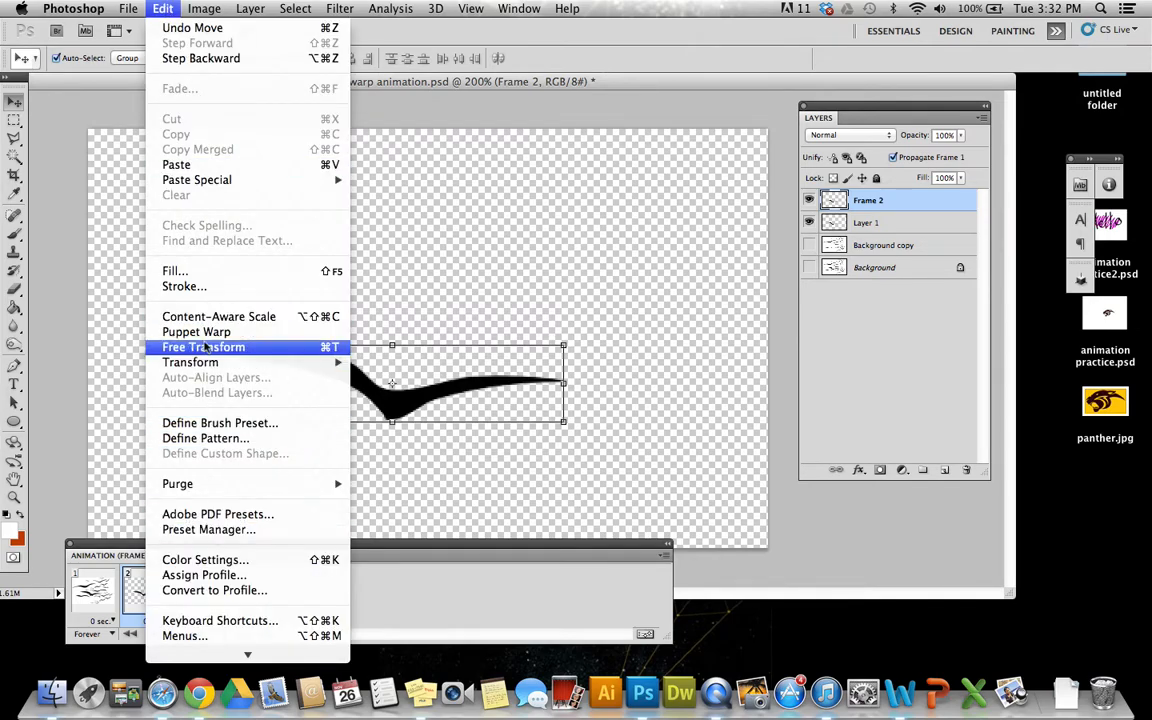
pyautogui.click(196, 332)
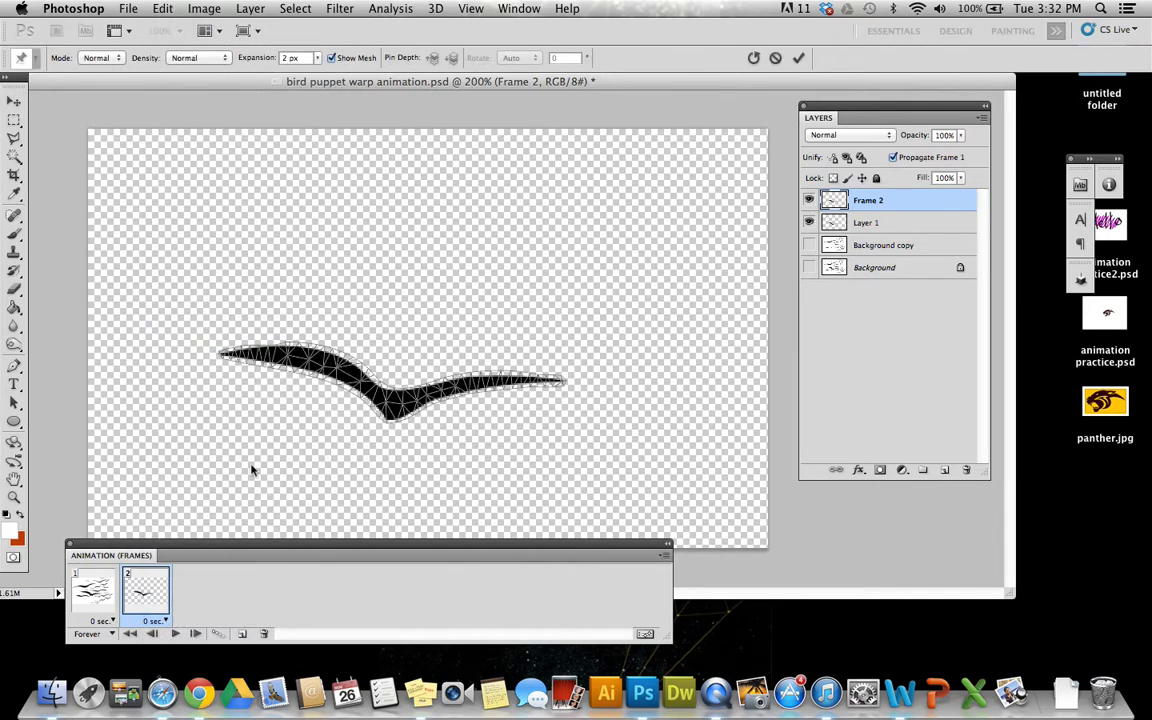
pyautogui.moveTo(404, 328)
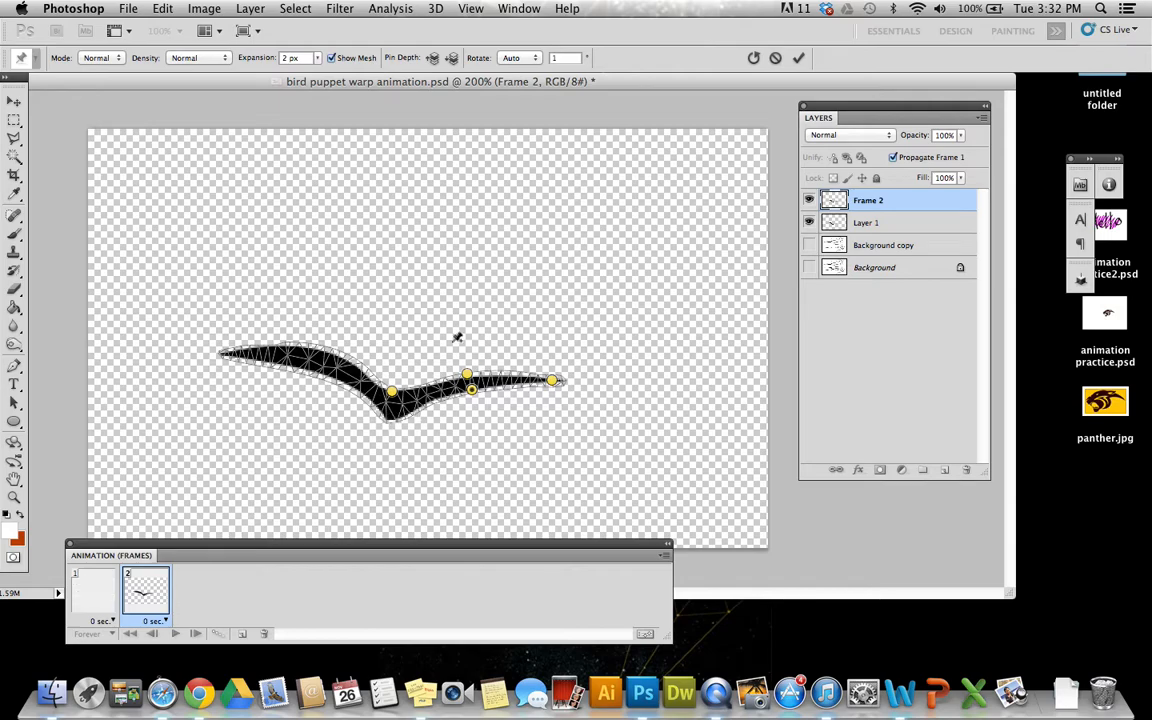
# Step: Drag the wing-tip pins down to bend the right and left wings into a flapping pose
pyautogui.moveTo(390, 392); pyautogui.dragTo(390, 418)
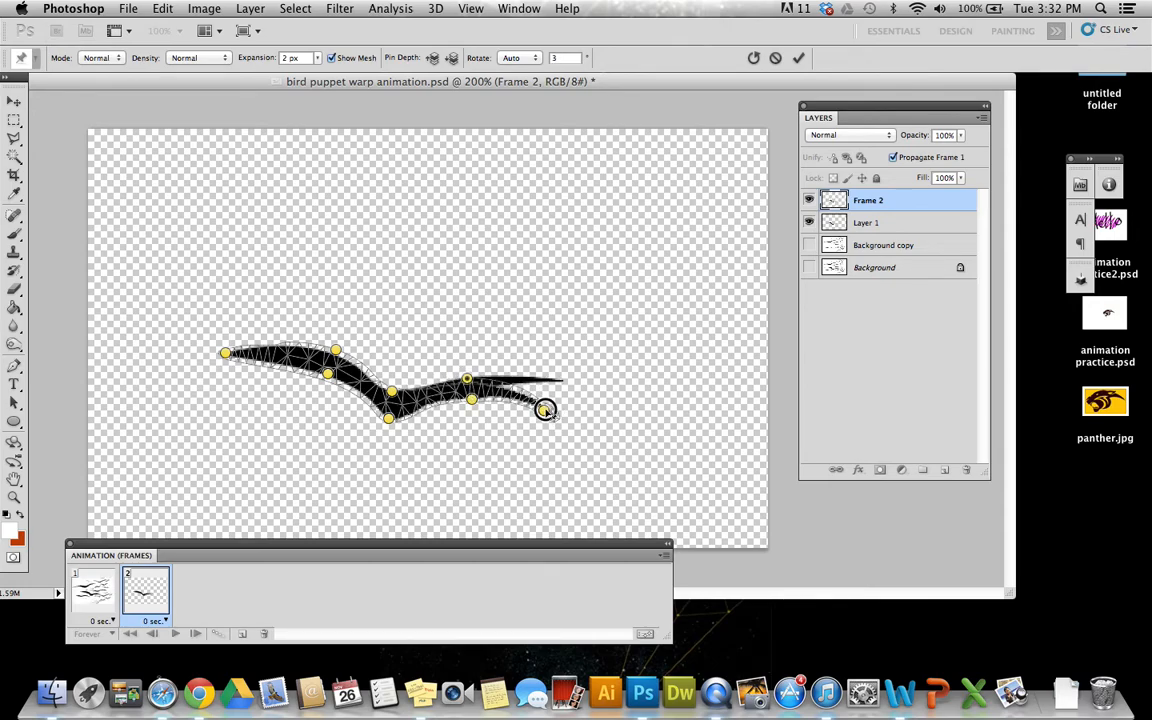
pyautogui.moveTo(544, 410); pyautogui.dragTo(538, 418)
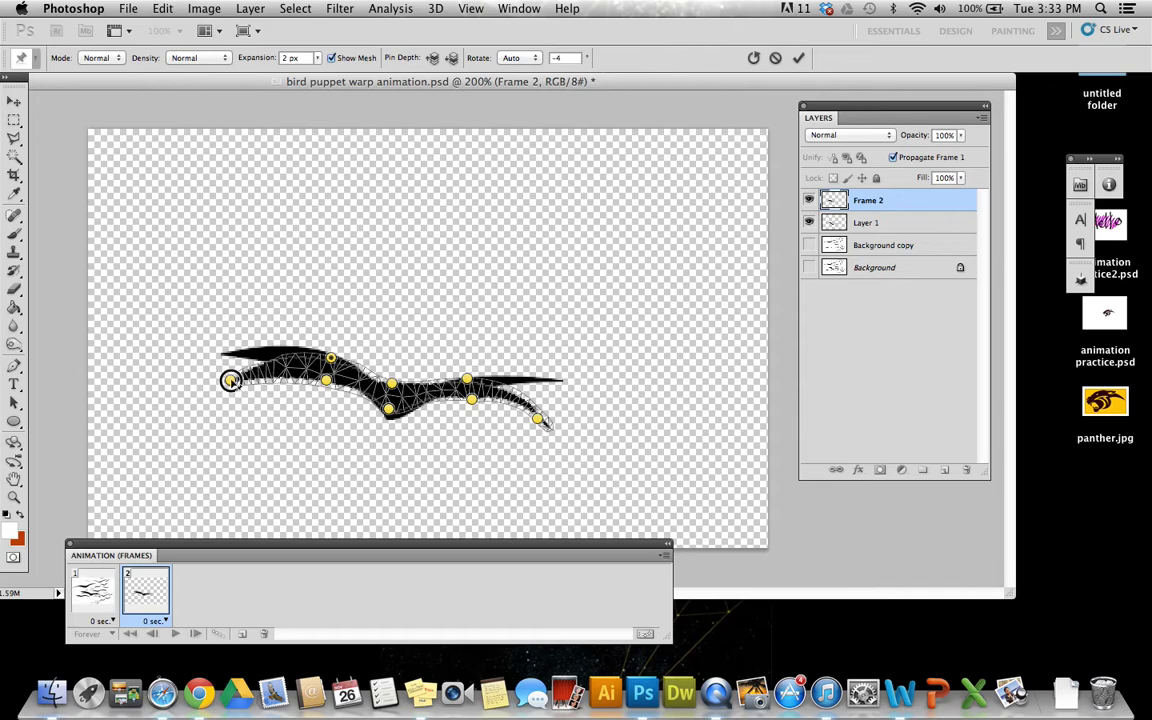
pyautogui.moveTo(230, 380); pyautogui.dragTo(240, 400)
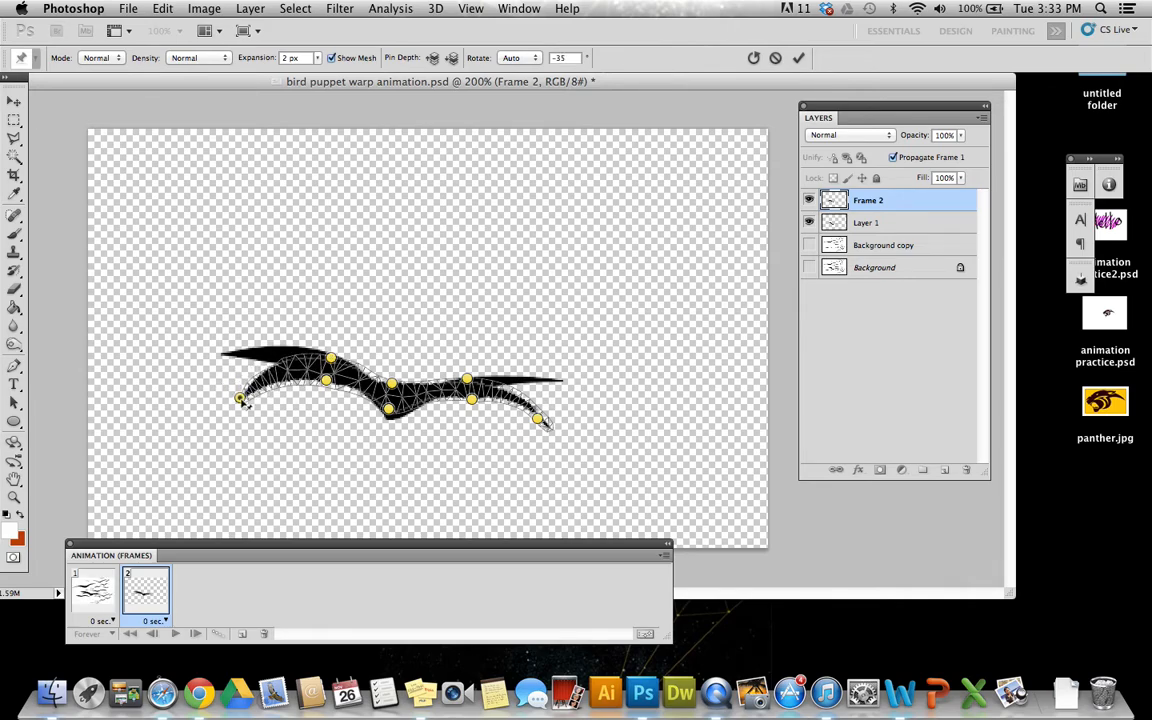
pyautogui.moveTo(240, 400); pyautogui.dragTo(230, 384)
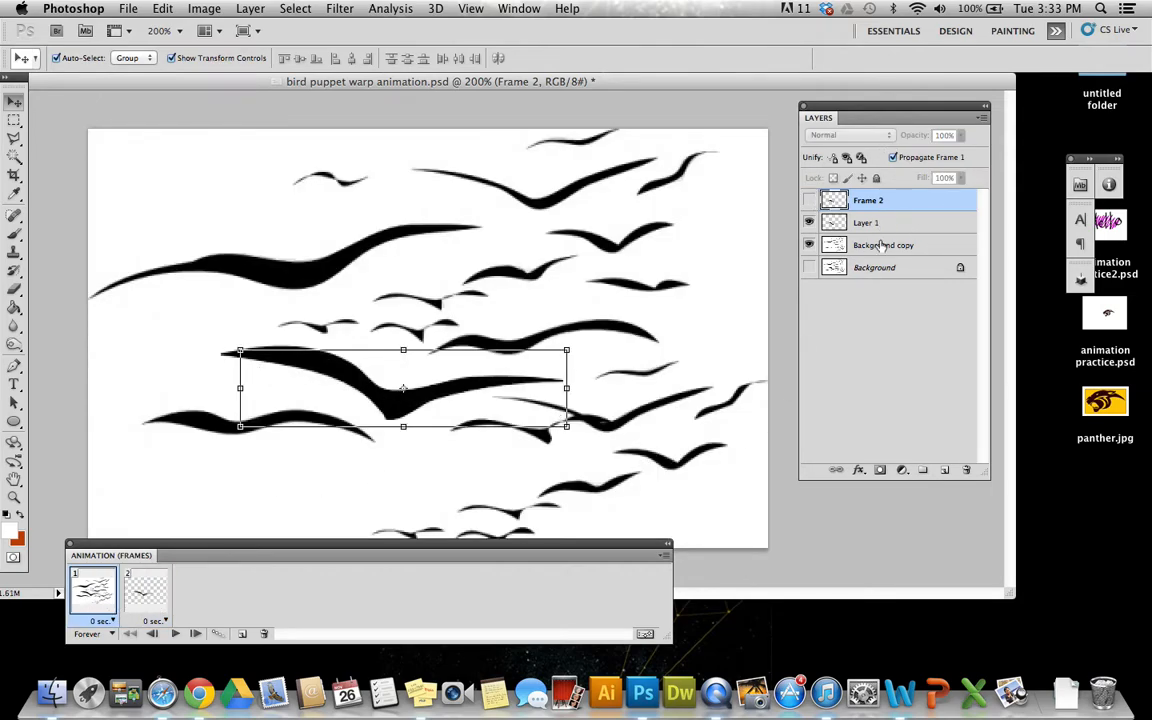
# Step: Show the flock background, with Layer 1's bird on frame 1 and the warped Frame 2 bird on frame 2
pyautogui.click(866, 222)
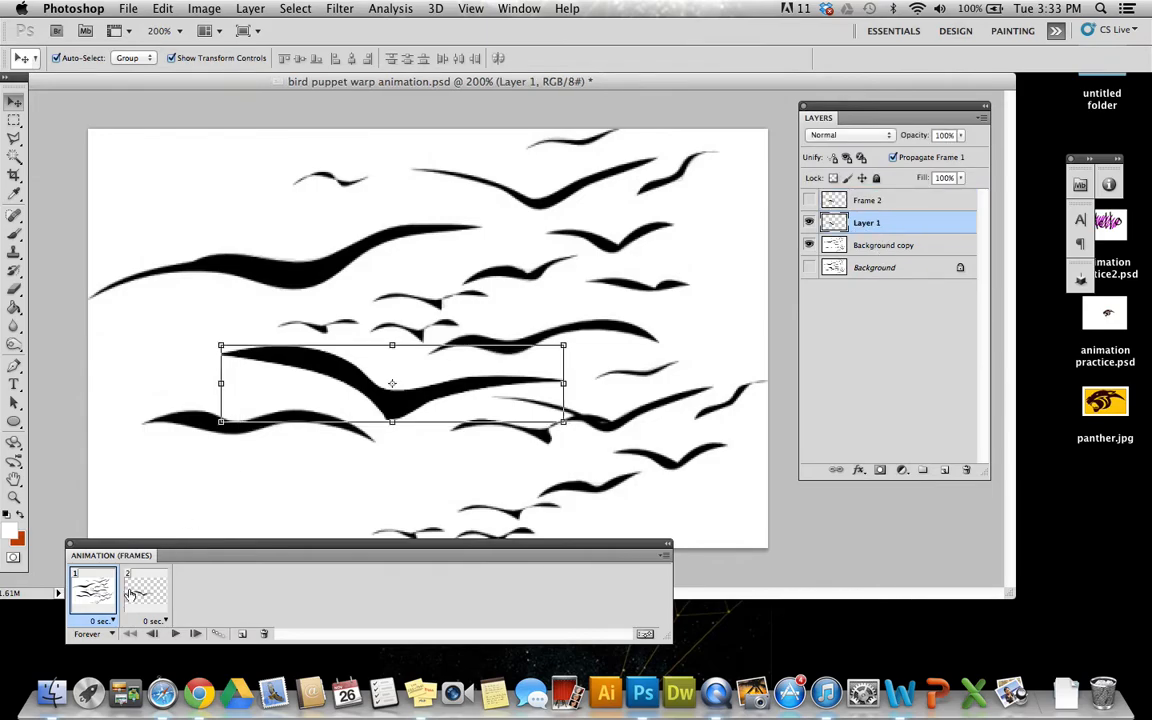
pyautogui.click(146, 590)
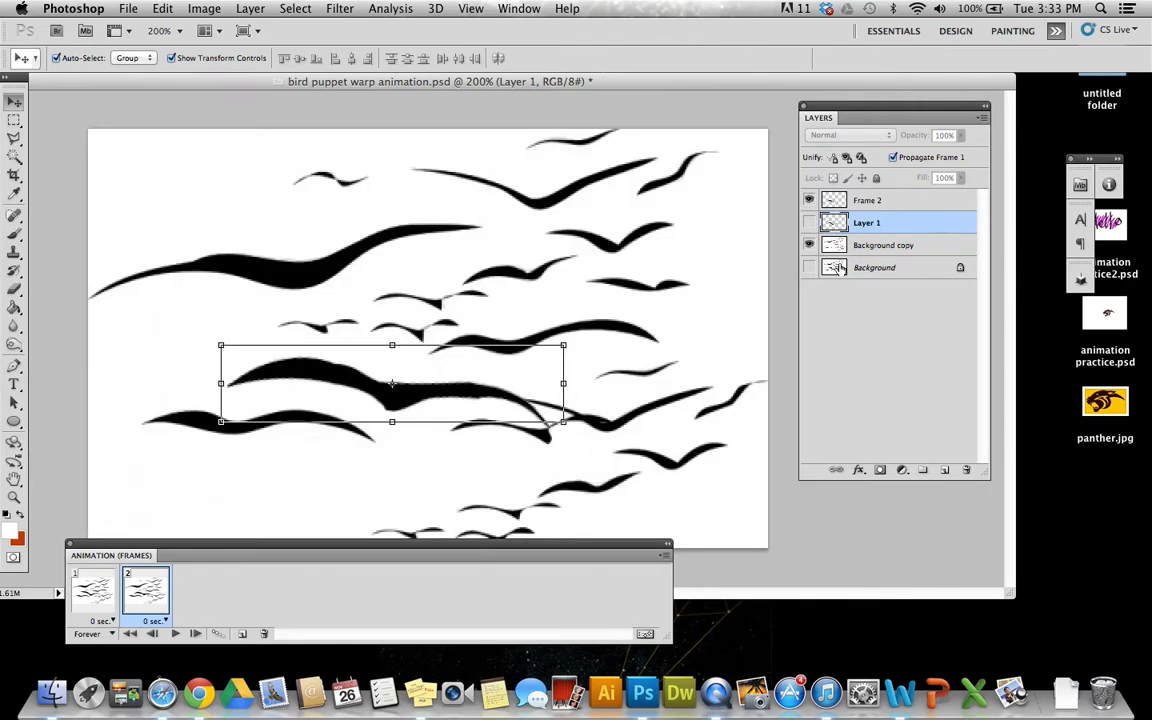
pyautogui.click(92, 590)
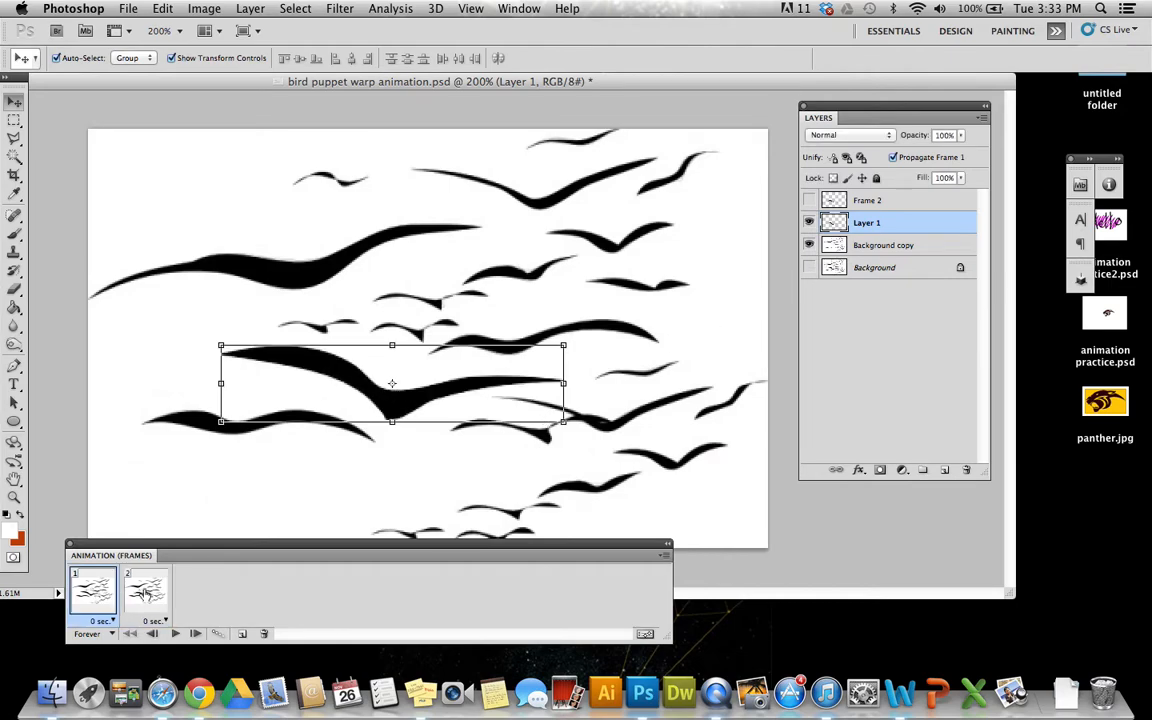
pyautogui.click(146, 590)
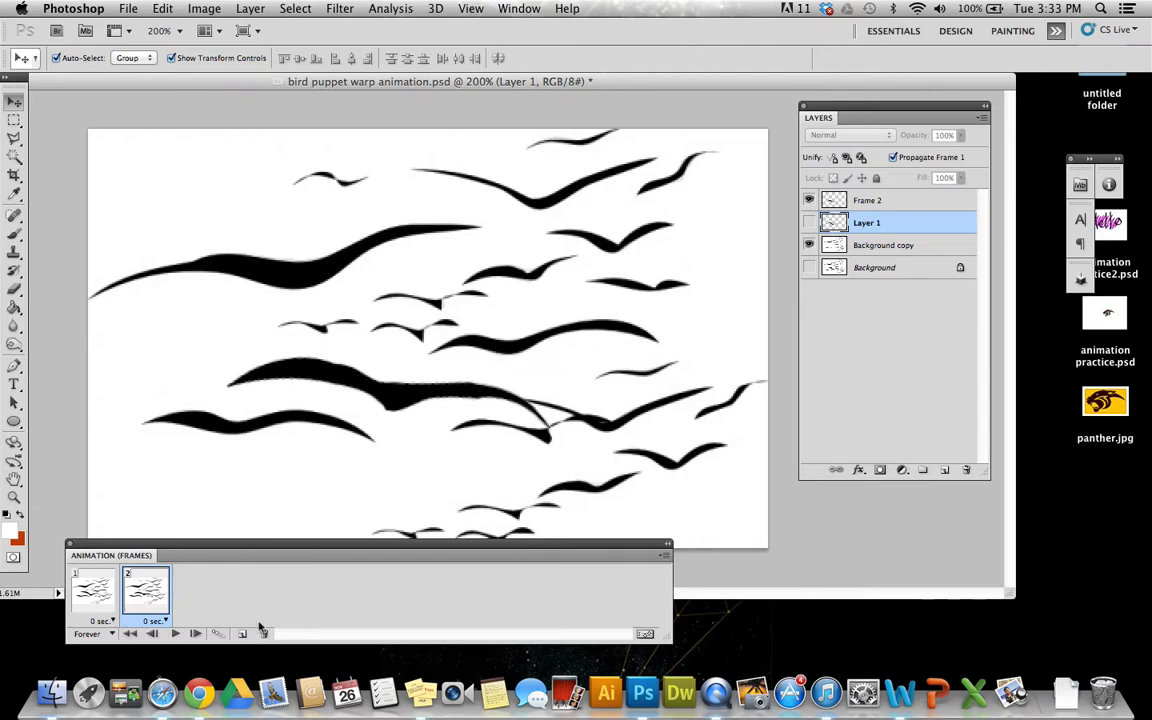
pyautogui.click(868, 200)
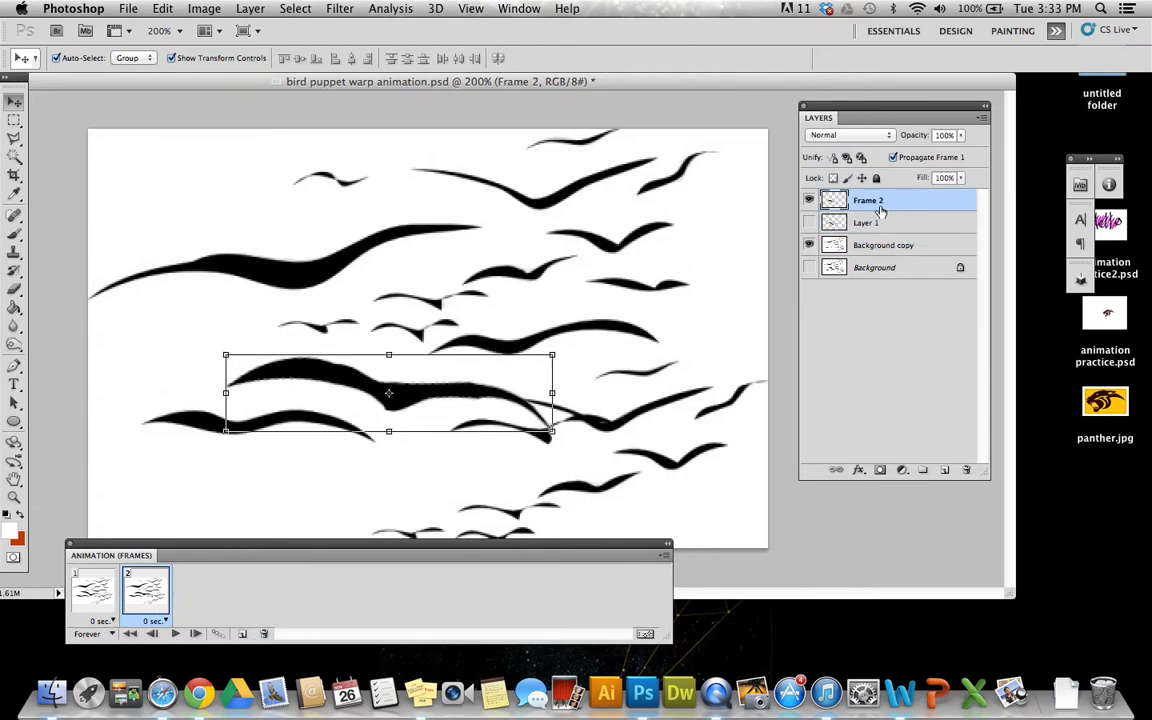
# Step: Duplicate the Frame 2 layer as a new layer named 'Frame 3'
pyautogui.rightClick(868, 200)
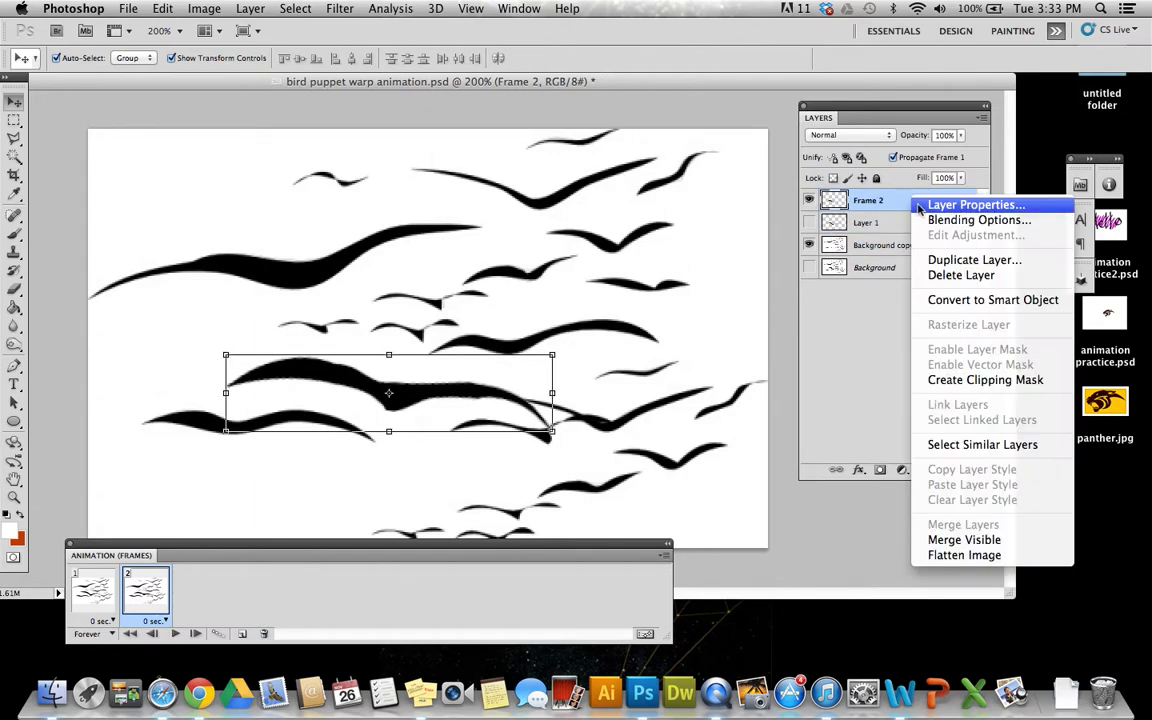
pyautogui.click(972, 260)
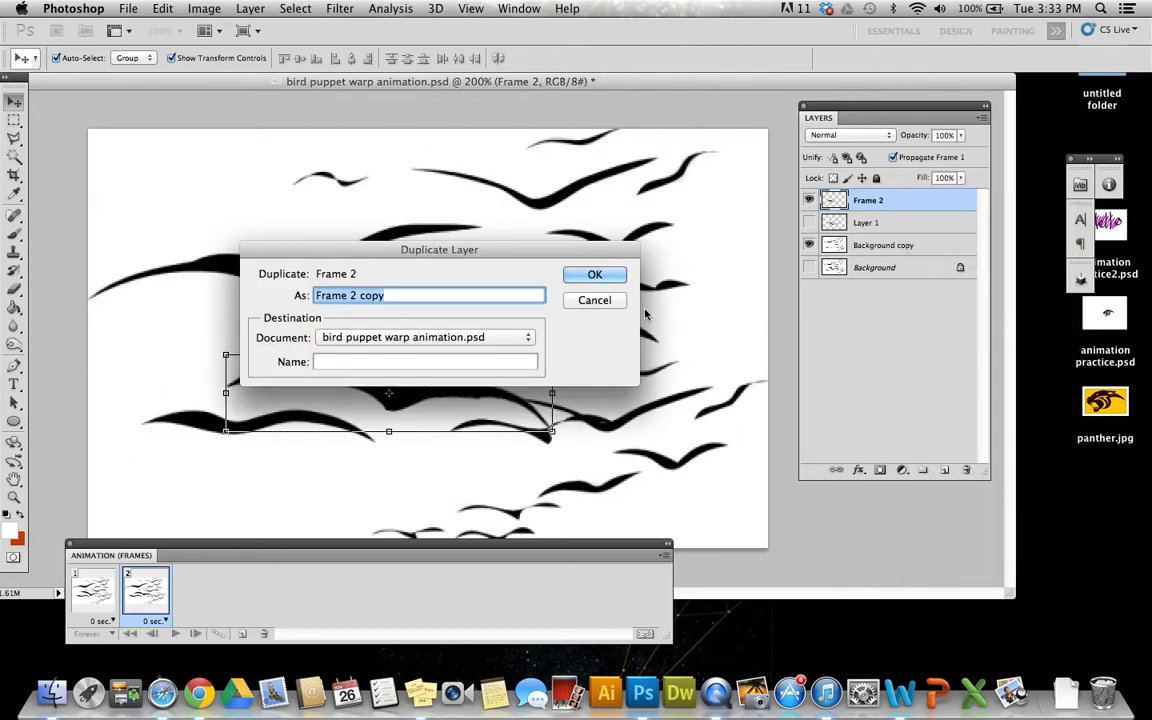
pyautogui.write('Fra')
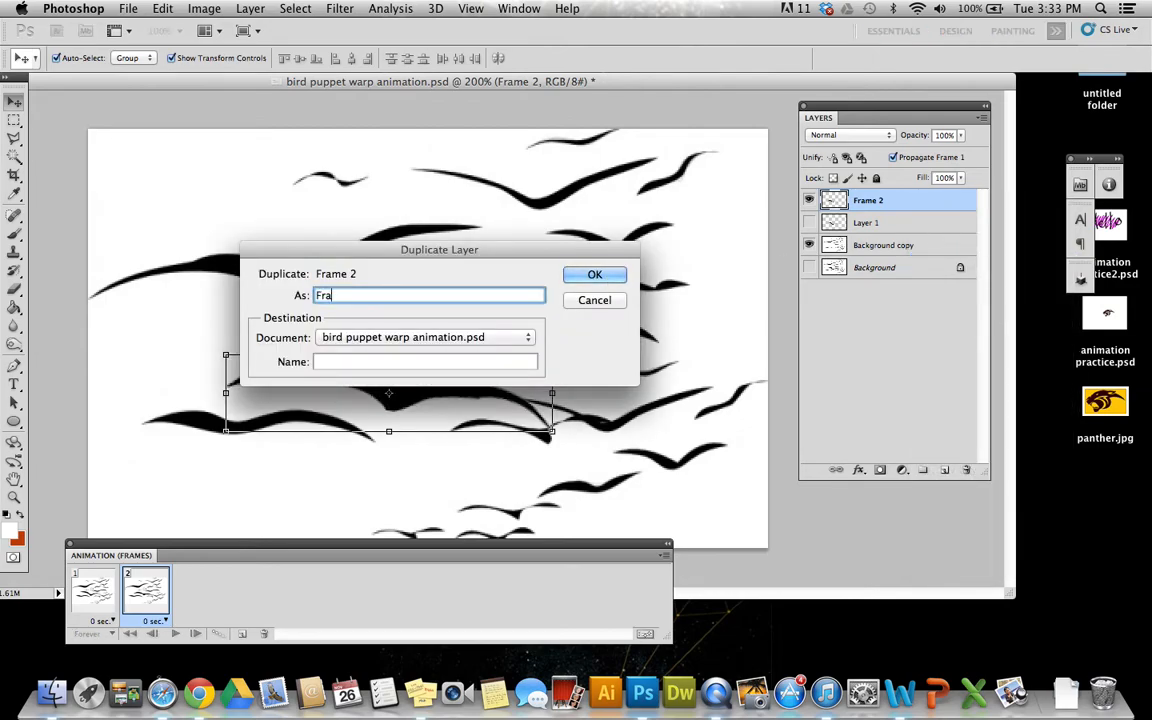
pyautogui.click(594, 274)
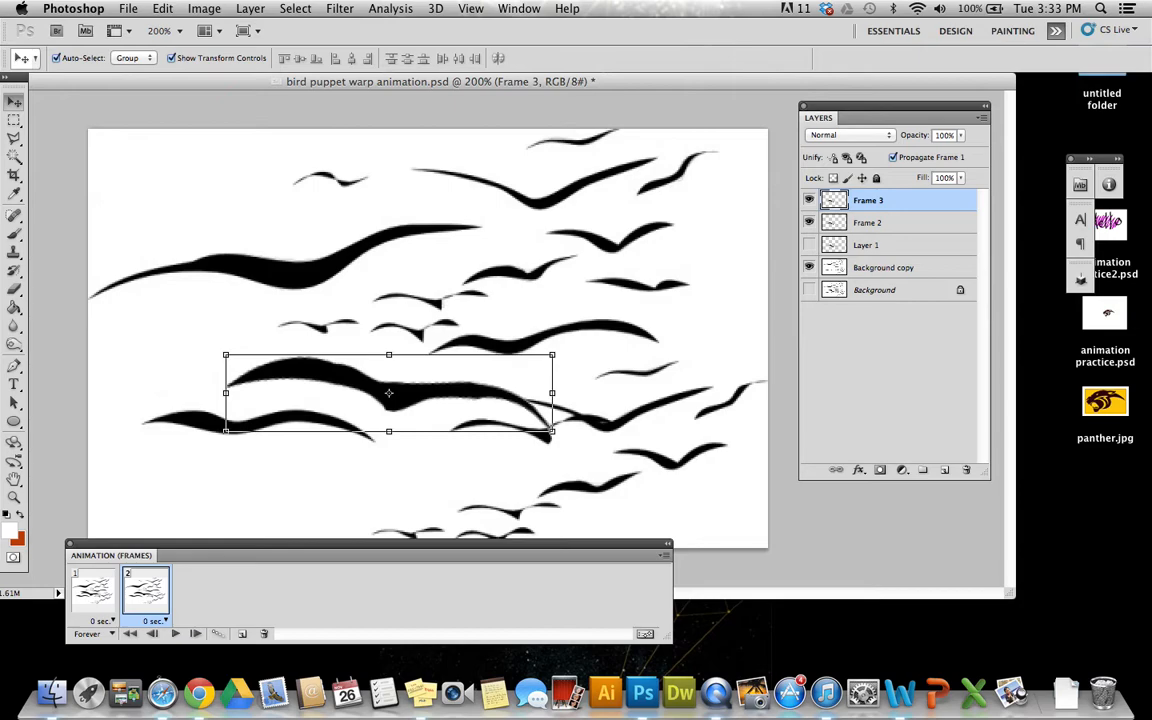
# Step: Add a third animation frame and adjust layer visibility for it
pyautogui.click(242, 632)
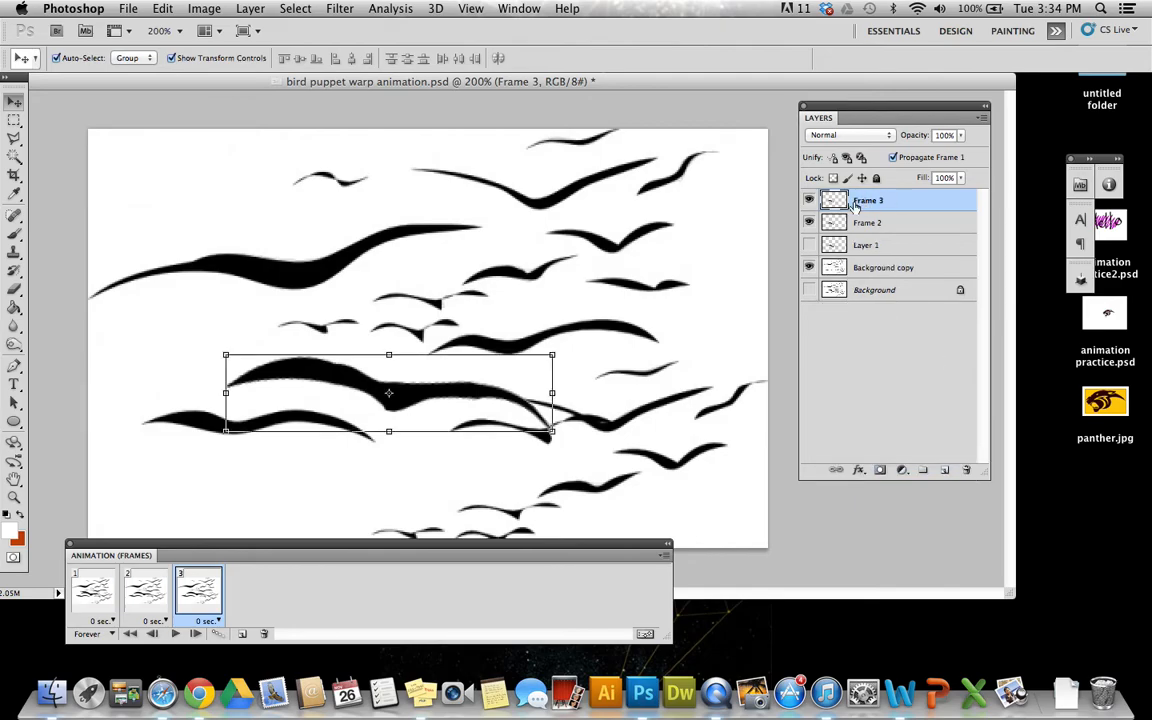
pyautogui.click(808, 244)
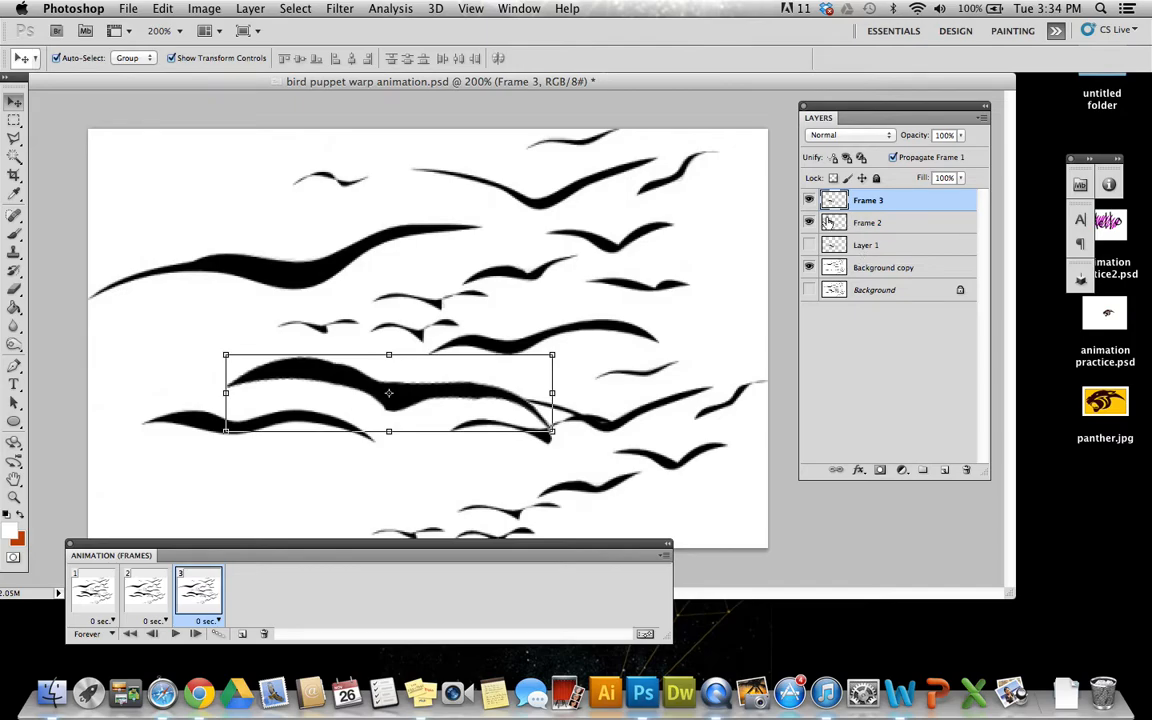
# Step: Puppet-warp the Frame 3 bird, pulling both wing tips downward into a mid-flap curve
pyautogui.click(162, 8)
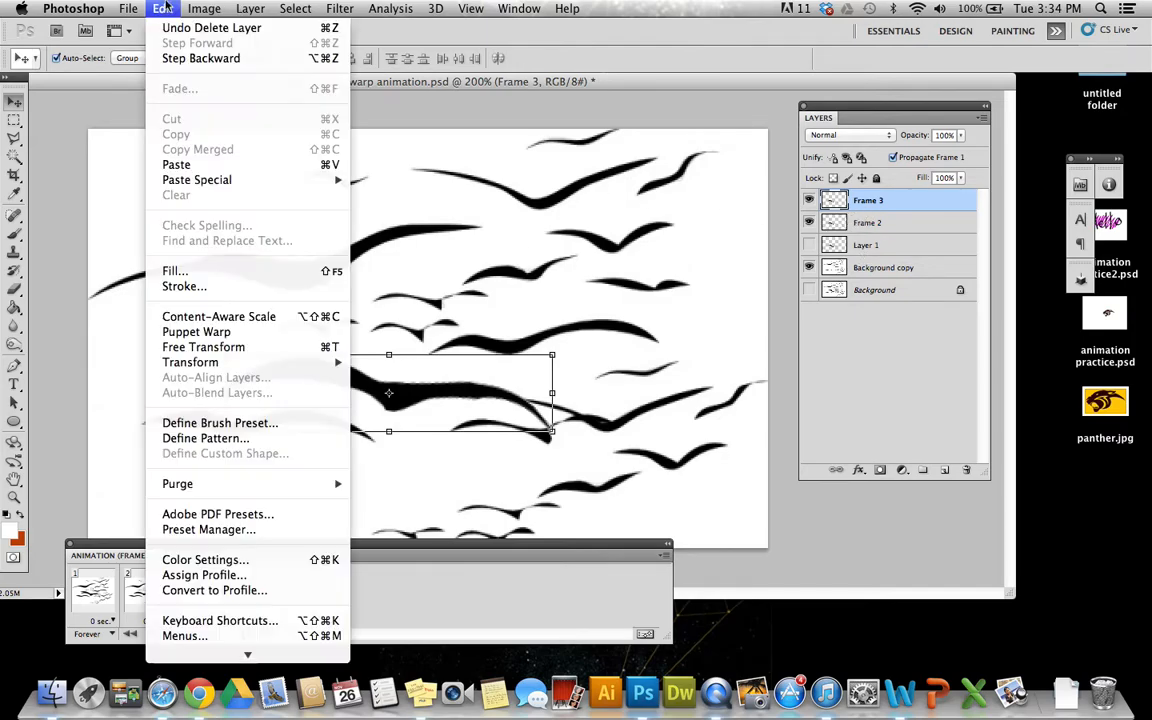
pyautogui.moveTo(192, 336)
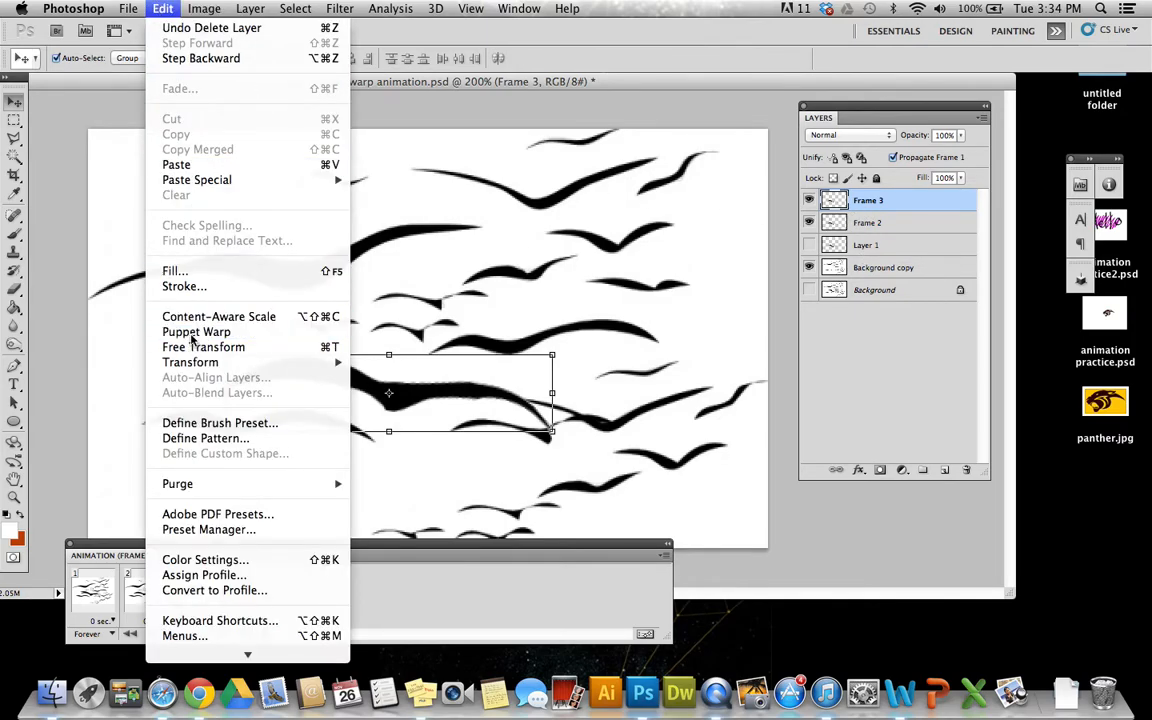
pyautogui.click(196, 332)
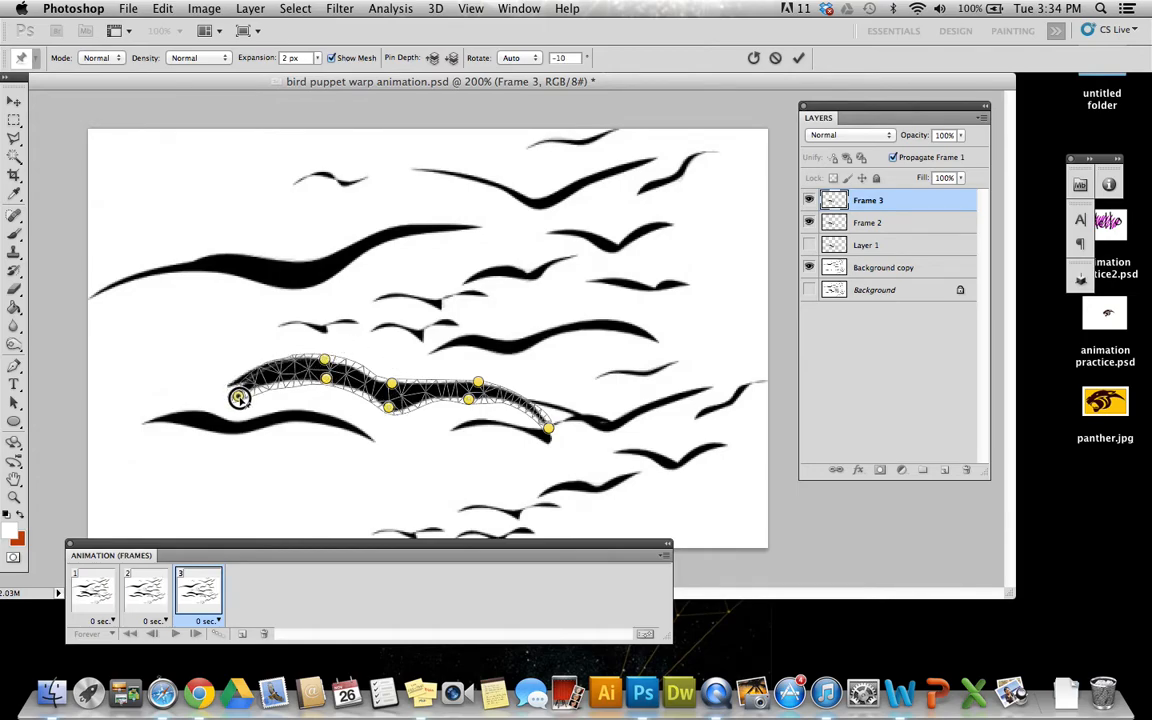
pyautogui.moveTo(240, 398); pyautogui.dragTo(244, 432)
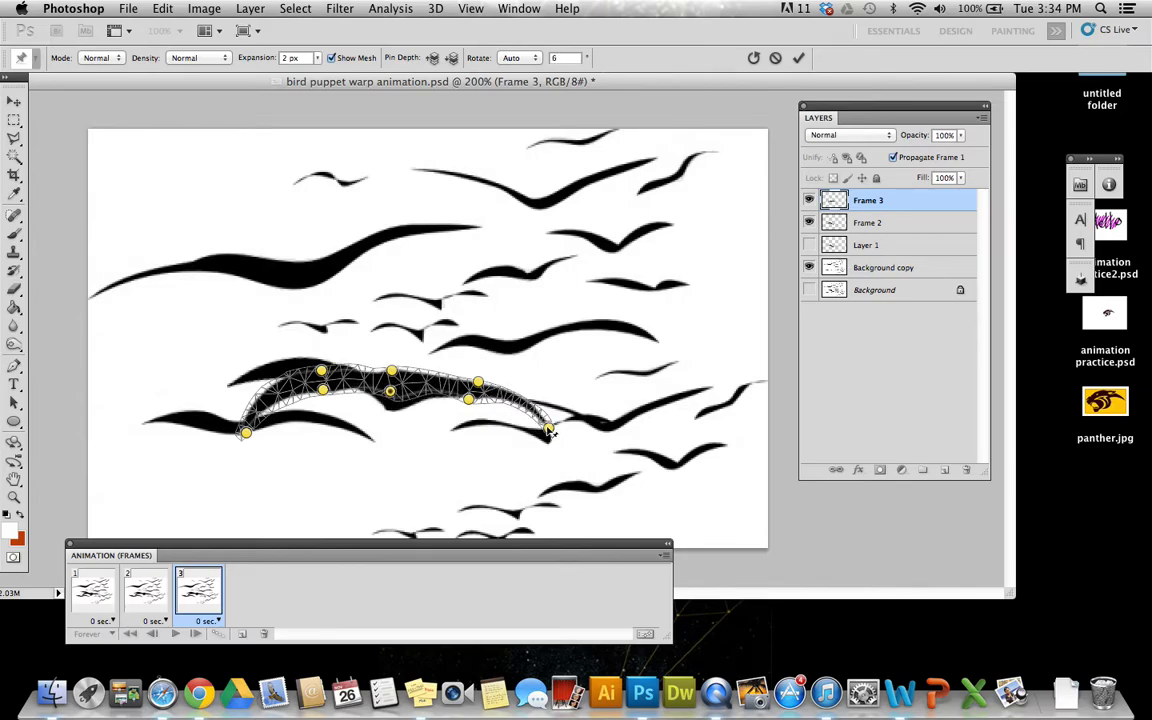
pyautogui.moveTo(548, 430); pyautogui.dragTo(532, 462)
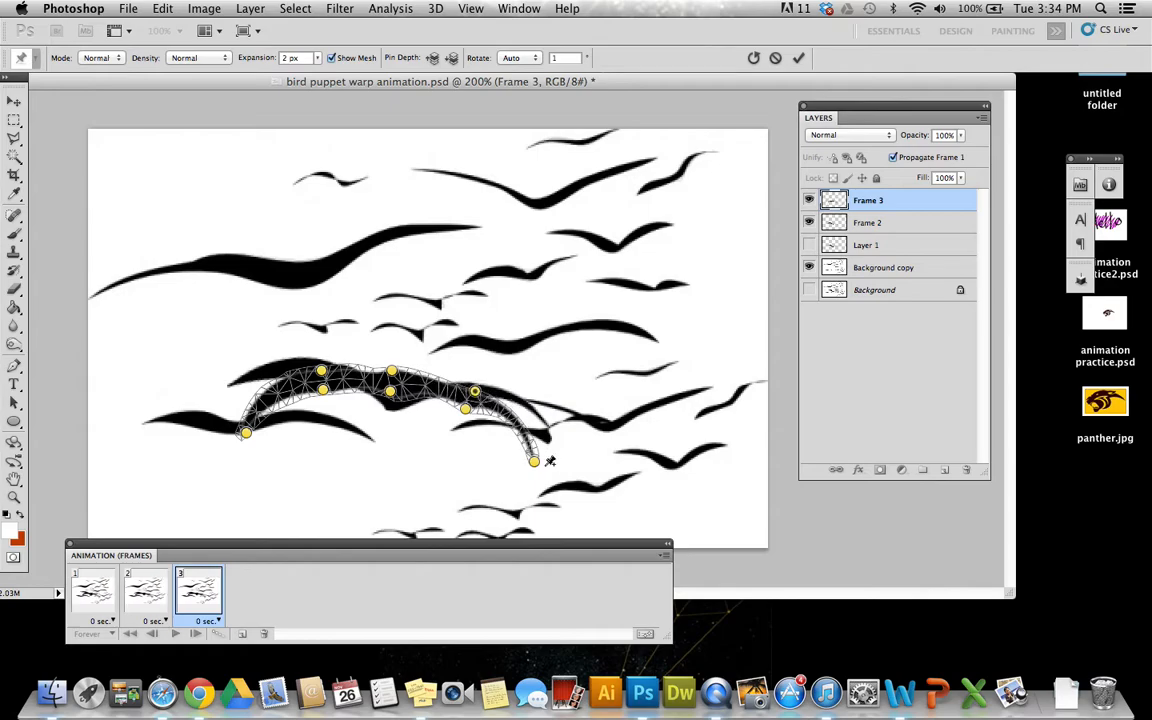
pyautogui.moveTo(534, 460); pyautogui.dragTo(522, 468)
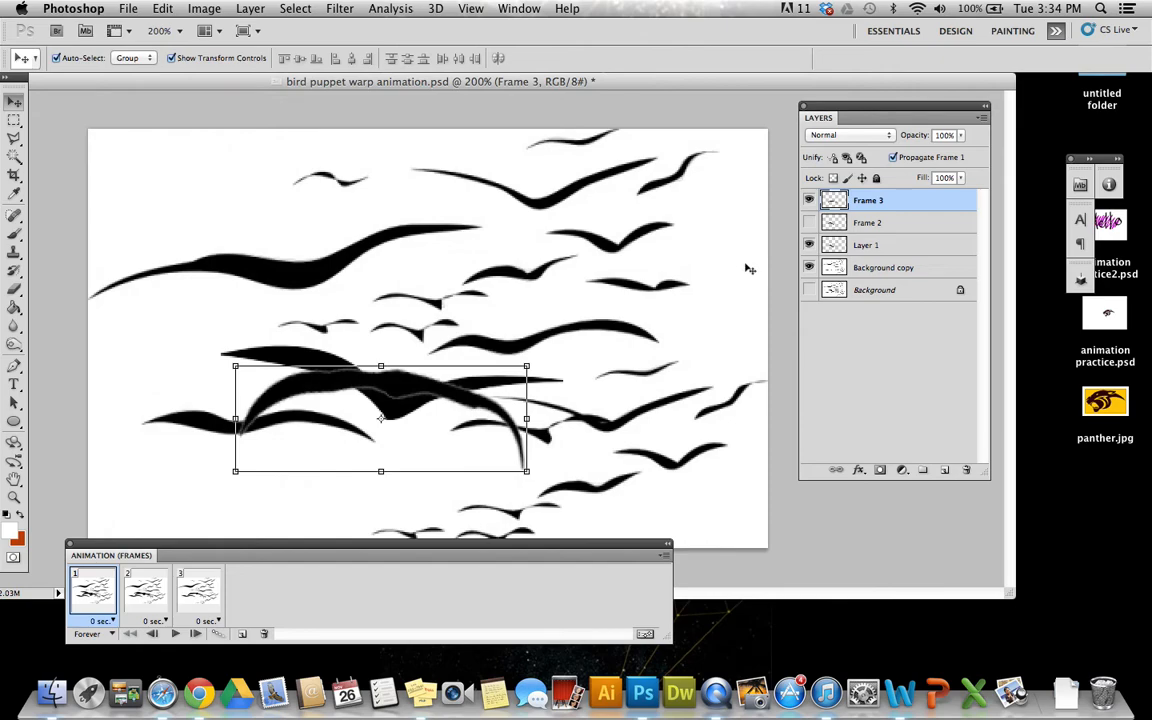
# Step: Hide the warped Frame 3 bird in frame one and check frames two and three show their own poses
pyautogui.click(144, 590)
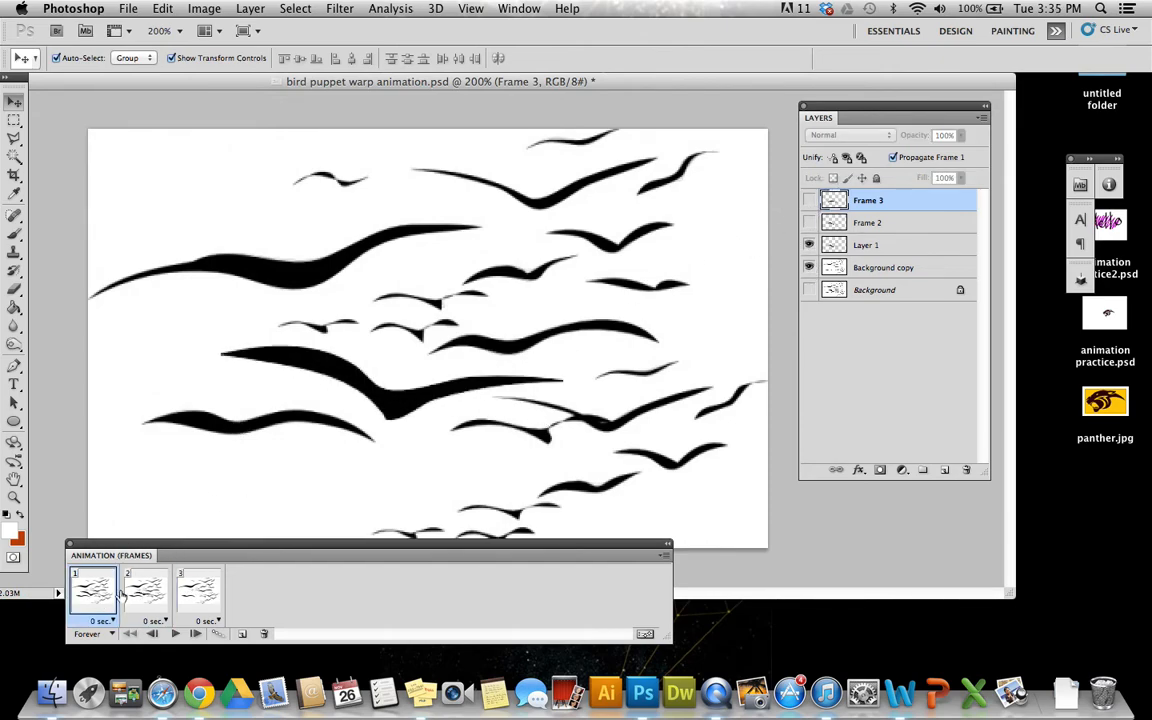
pyautogui.click(144, 590)
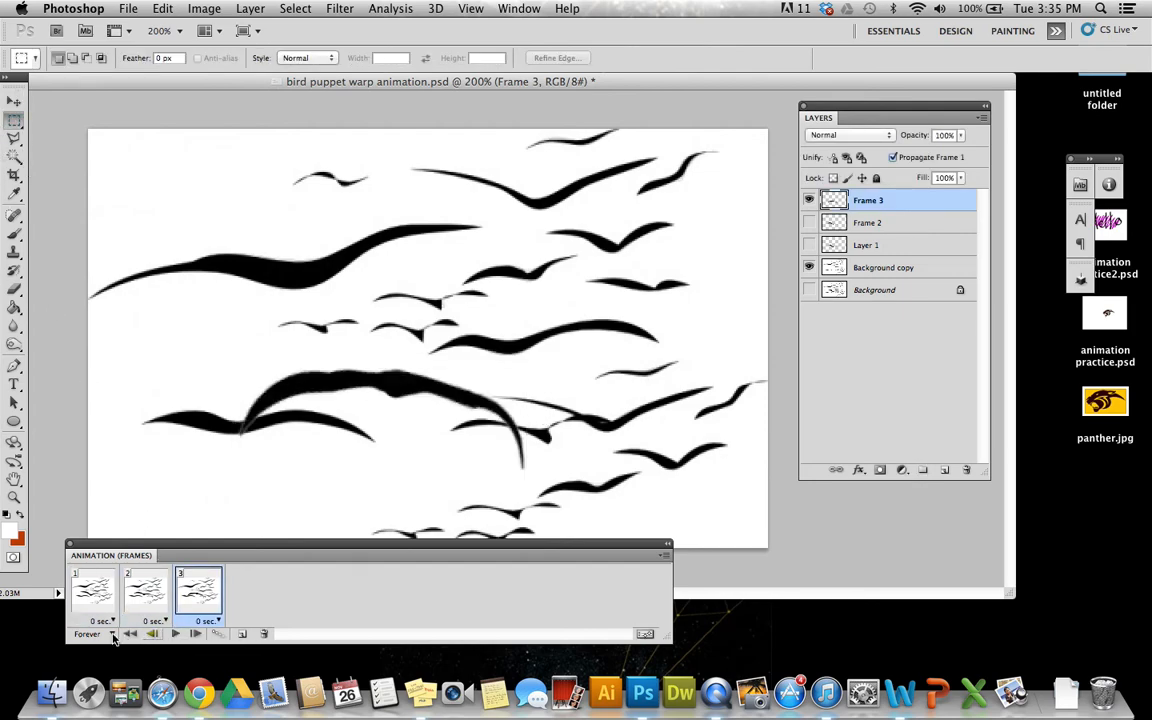
pyautogui.click(144, 590)
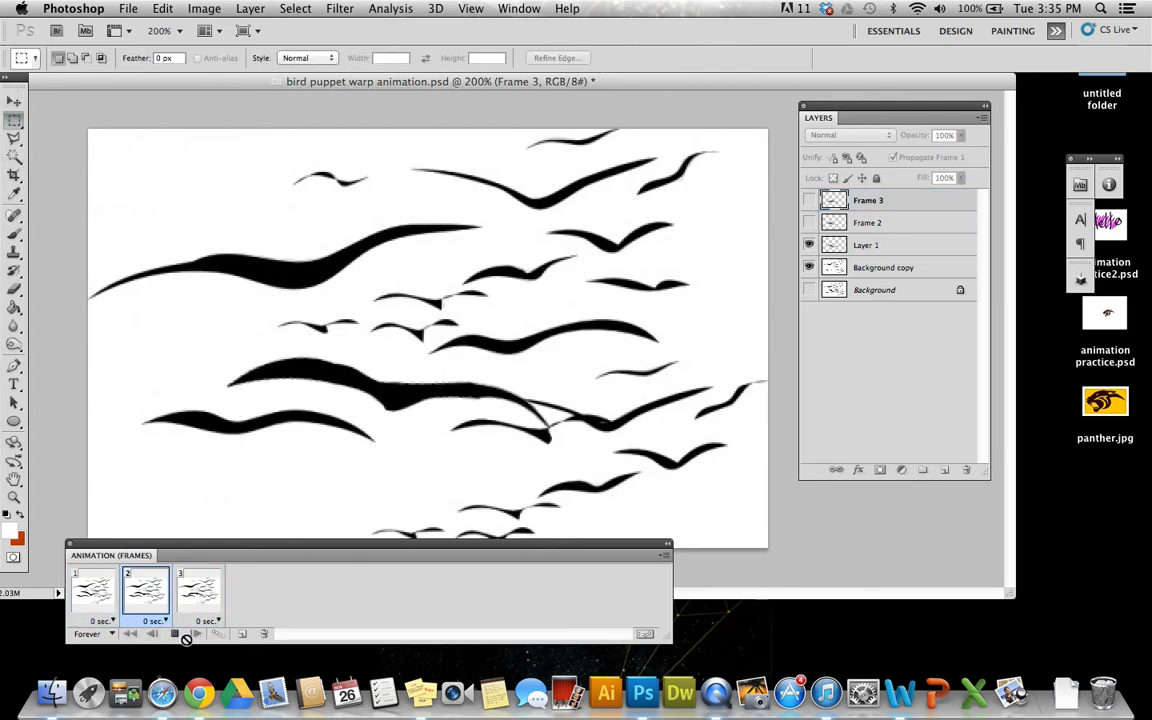
pyautogui.click(198, 590)
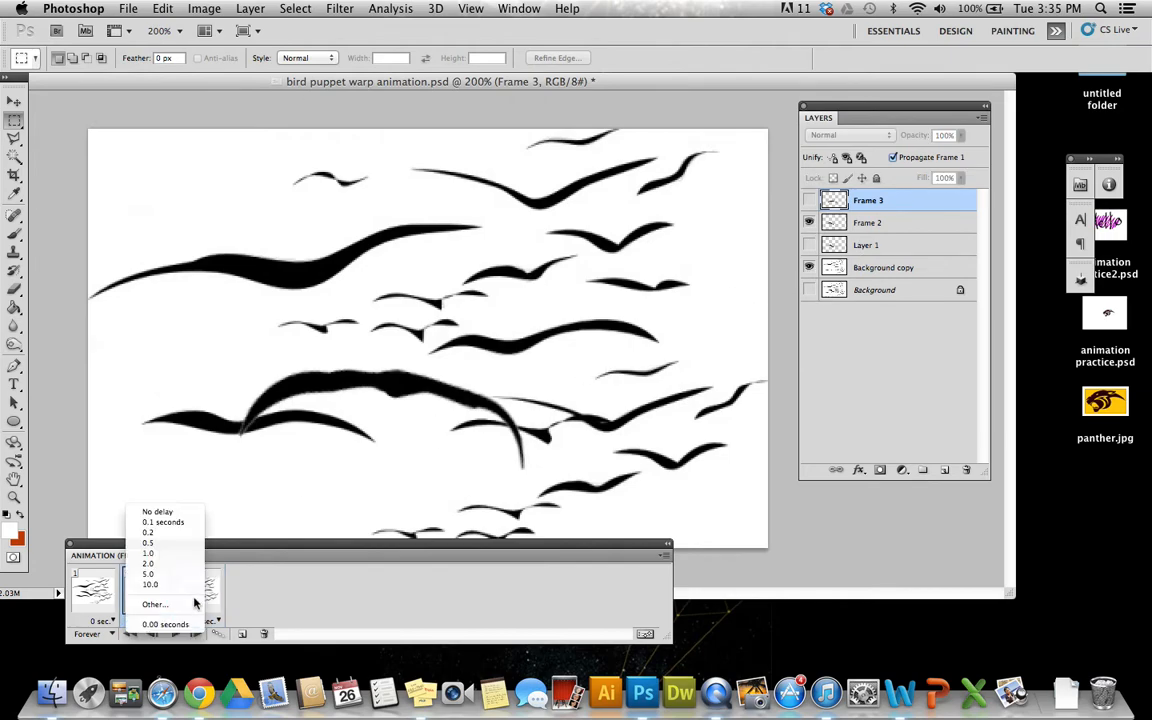
# Step: Set the frame delay to 0.1 seconds for all three animation frames
pyautogui.click(164, 522)
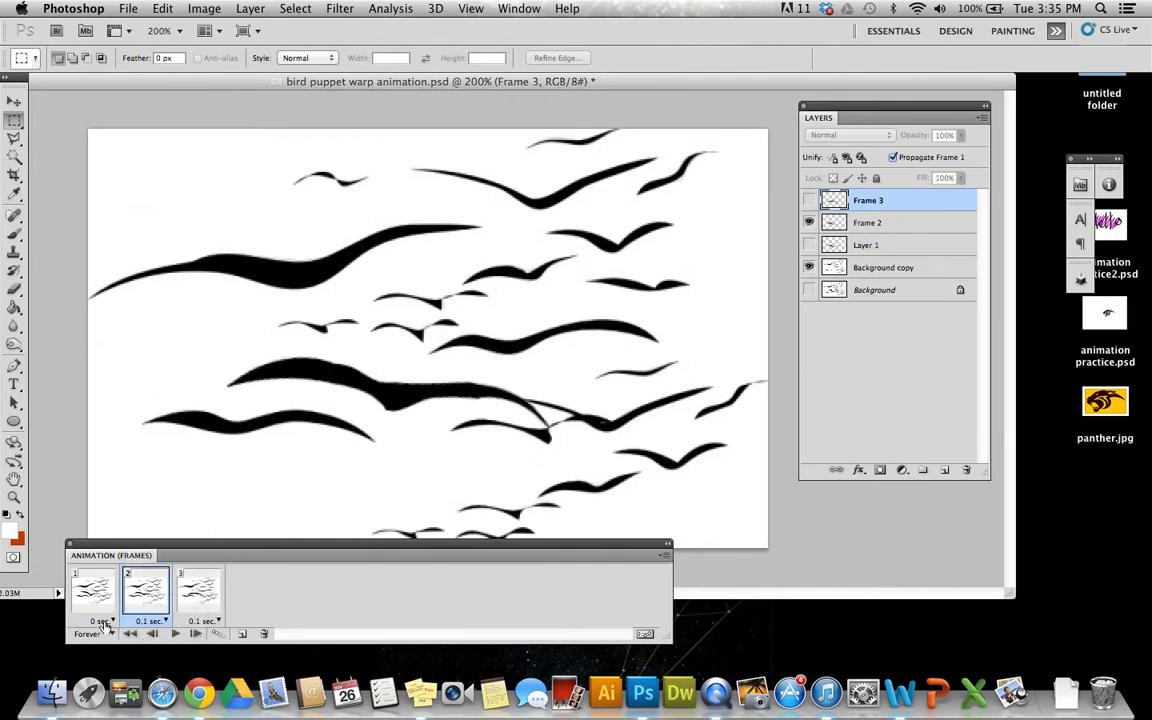
pyautogui.click(92, 590)
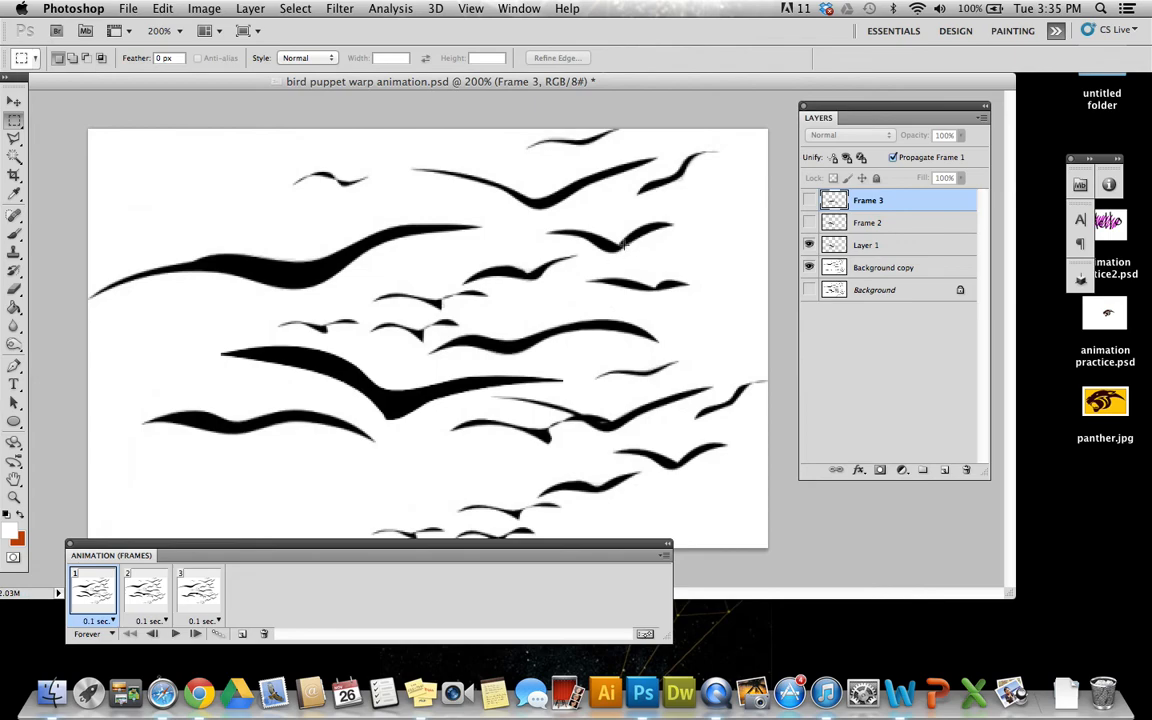
pyautogui.moveTo(904, 272)
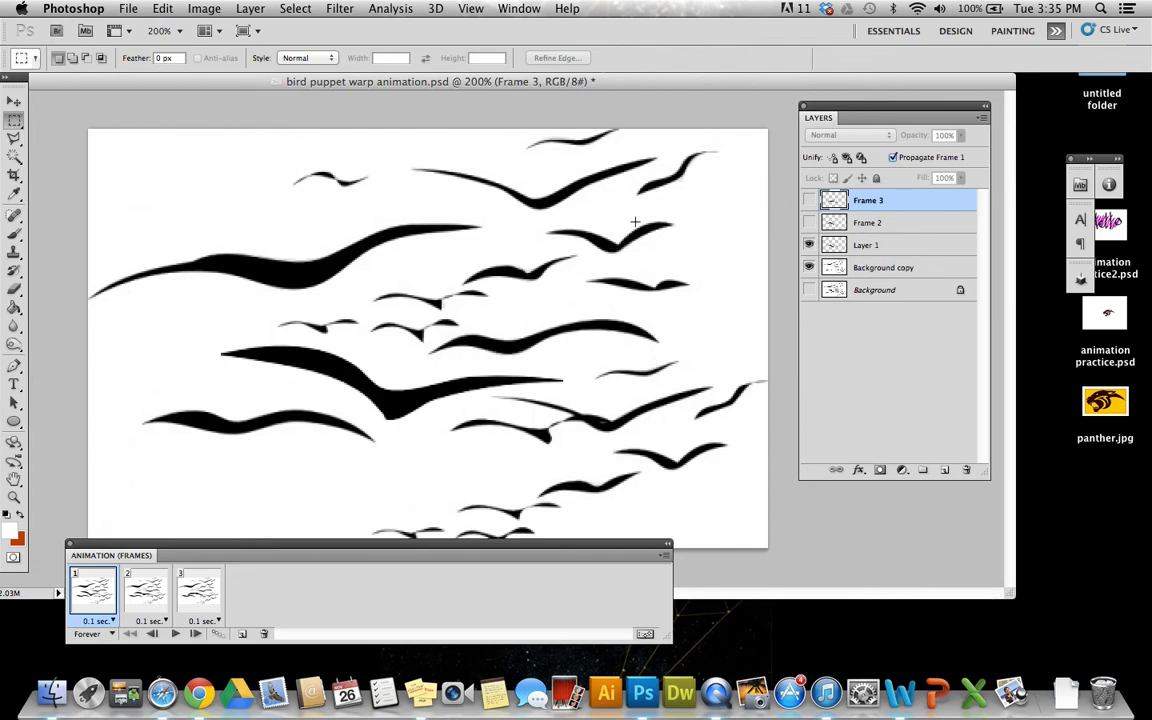
pyautogui.moveTo(920, 216)
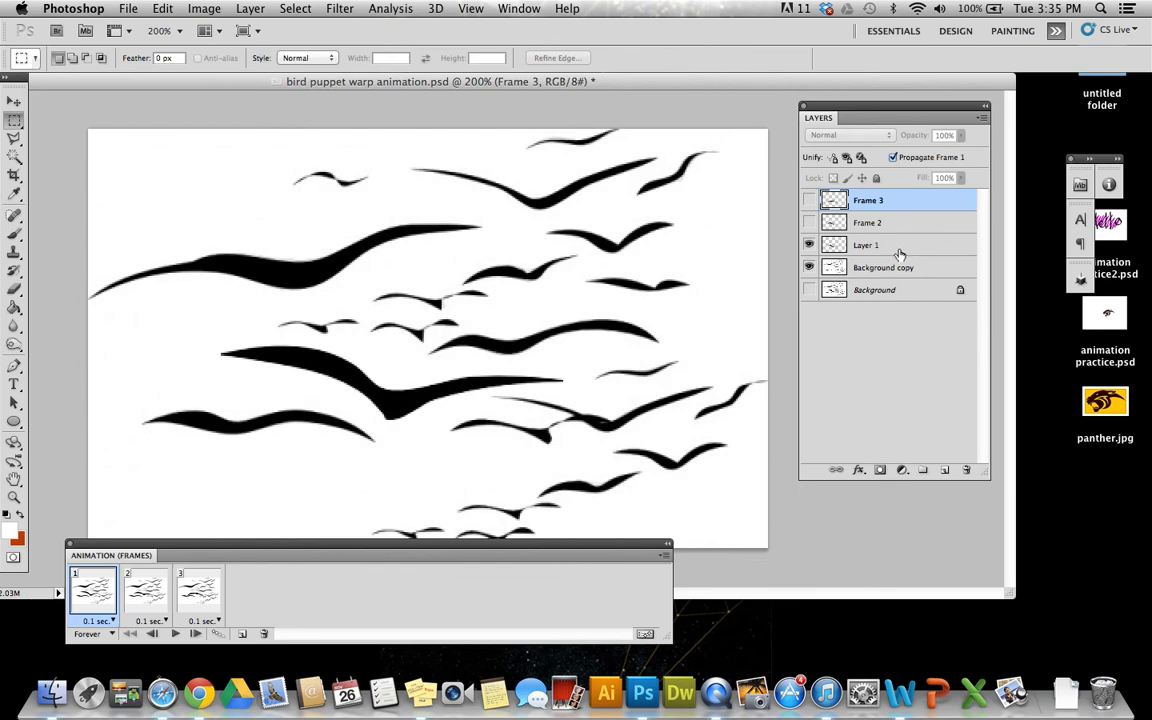
pyautogui.moveTo(878, 222)
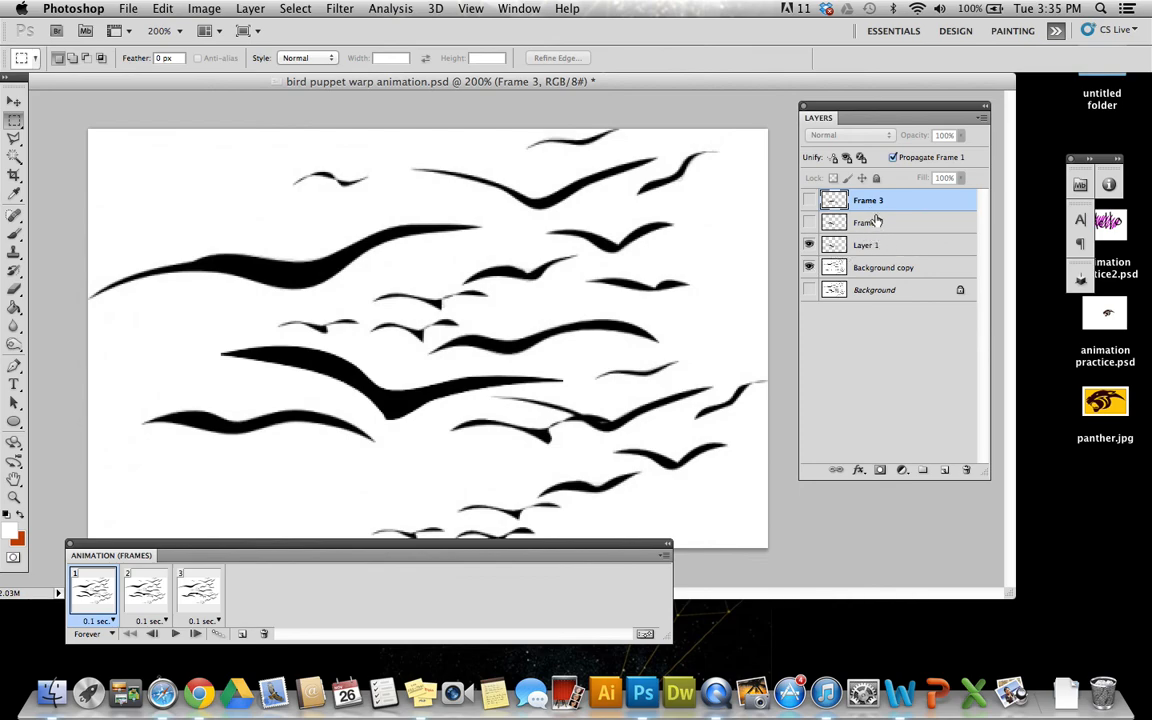